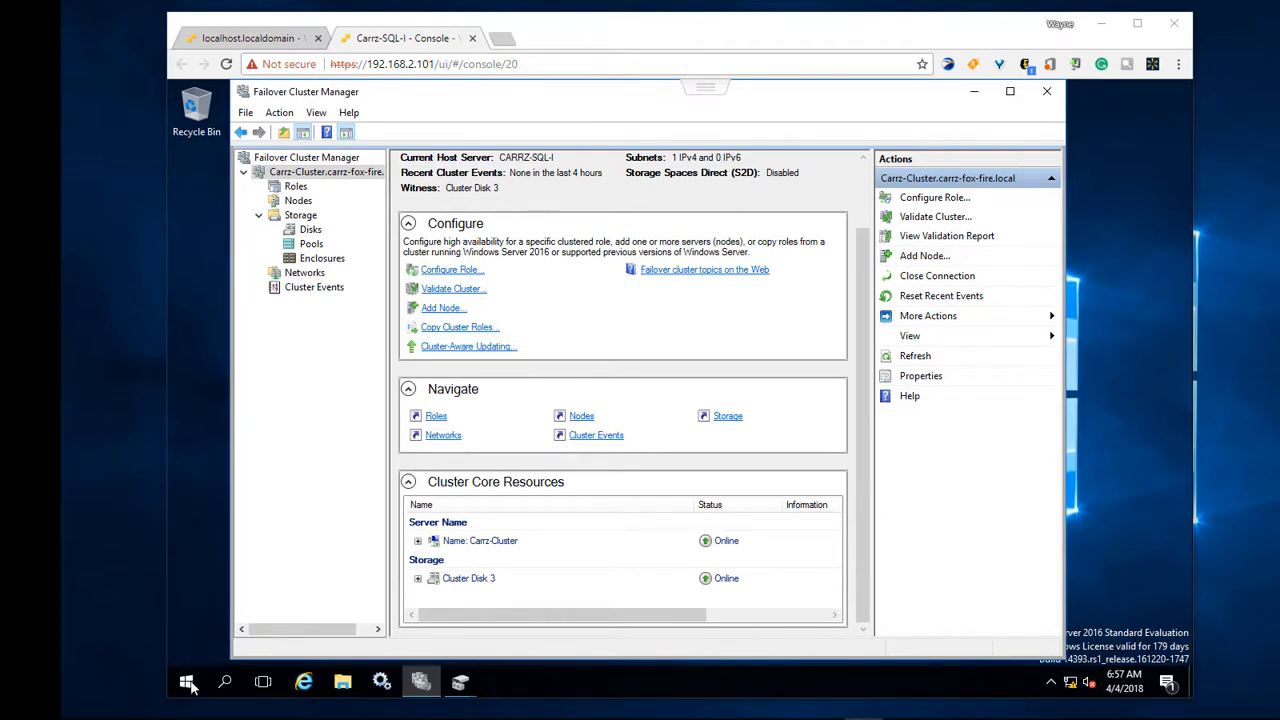
Locate Windows PowerShell in Start and bring up its Run as Administrator options.
{"action": "left_click", "coordinate": [188, 682]}
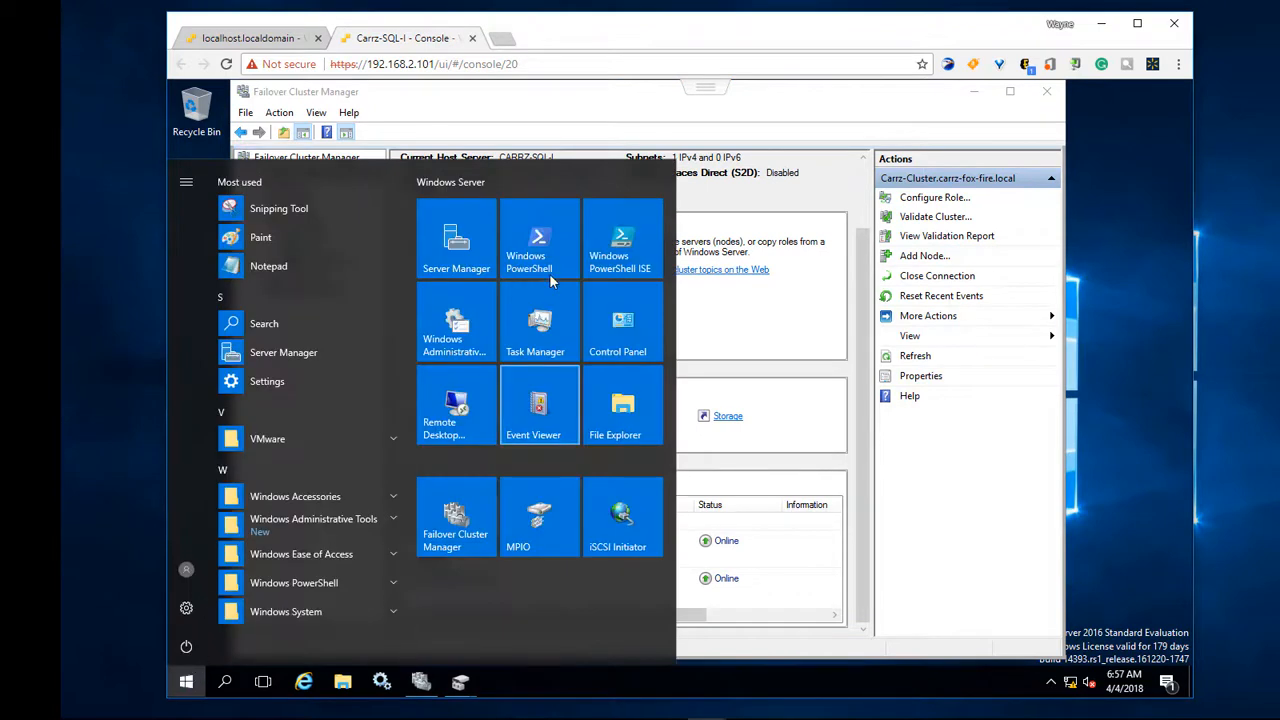
{"action": "right_click", "coordinate": [540, 240]}
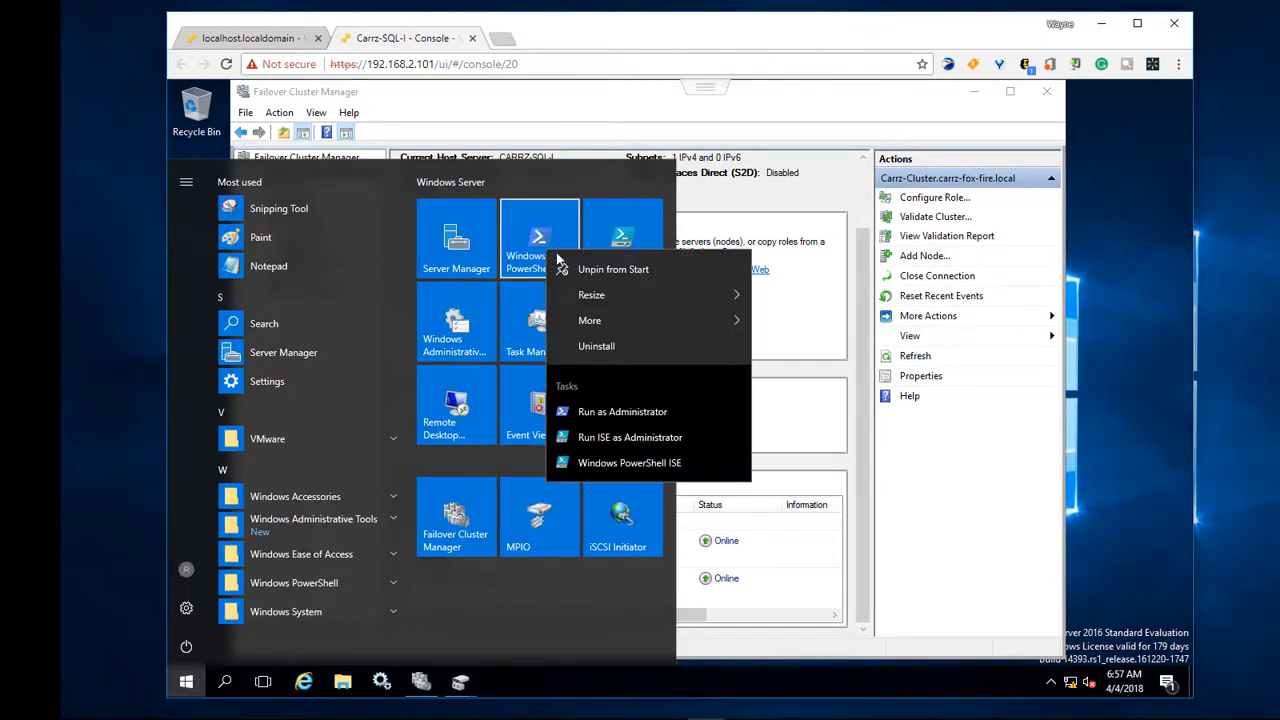
{"action": "mouse_move", "coordinate": [588, 320]}
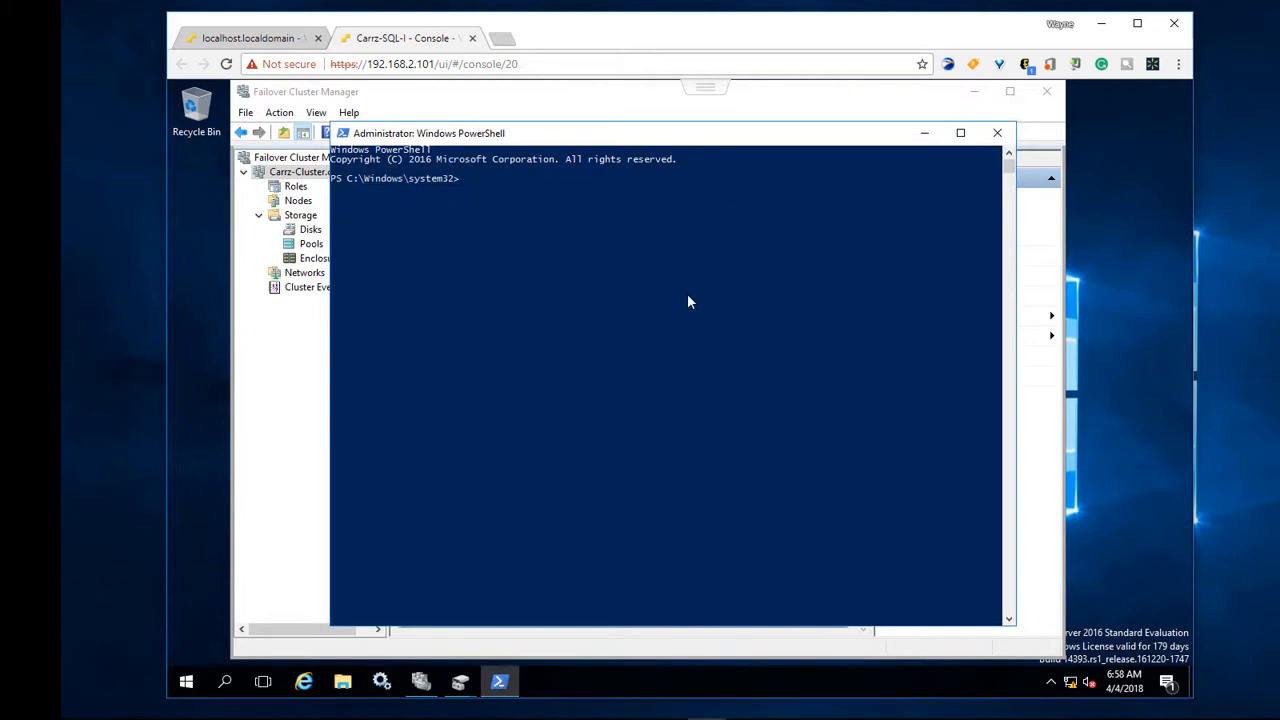
{"action": "mouse_move", "coordinate": [836, 366]}
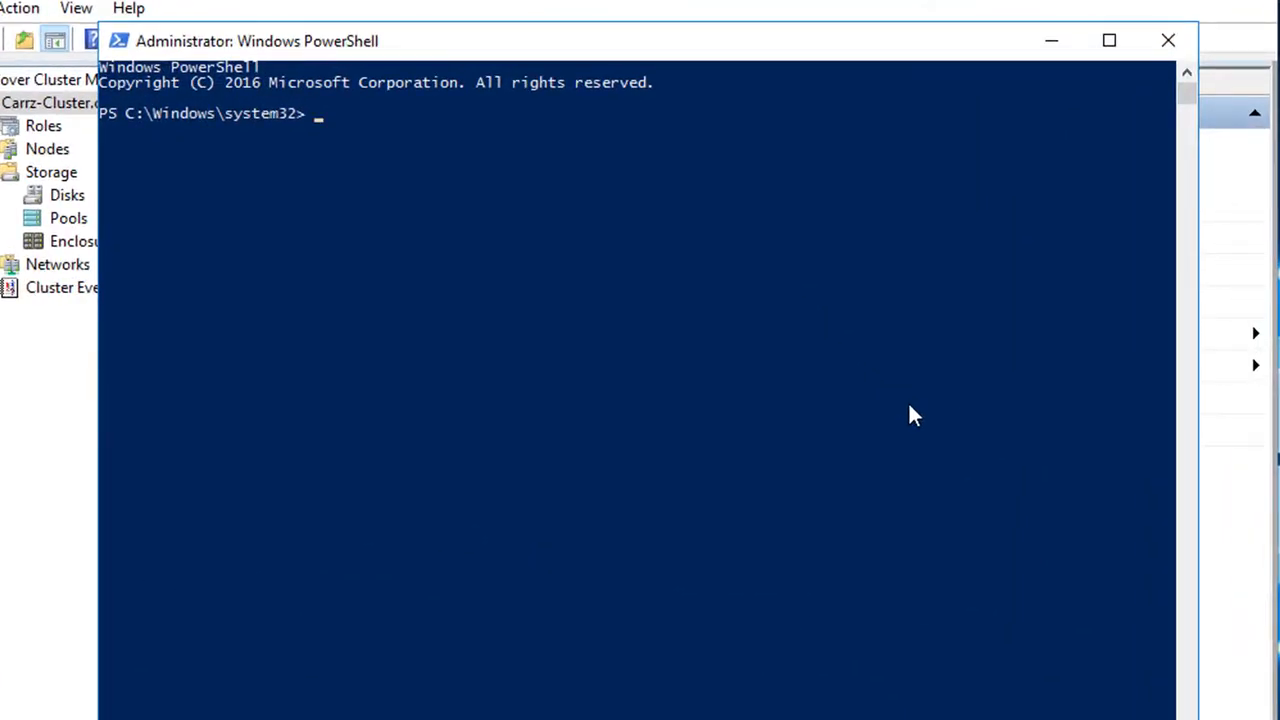
Run Import-Module FailoverClusters in the admin session and begin a Get- command.
{"action": "type", "text": "import-"}
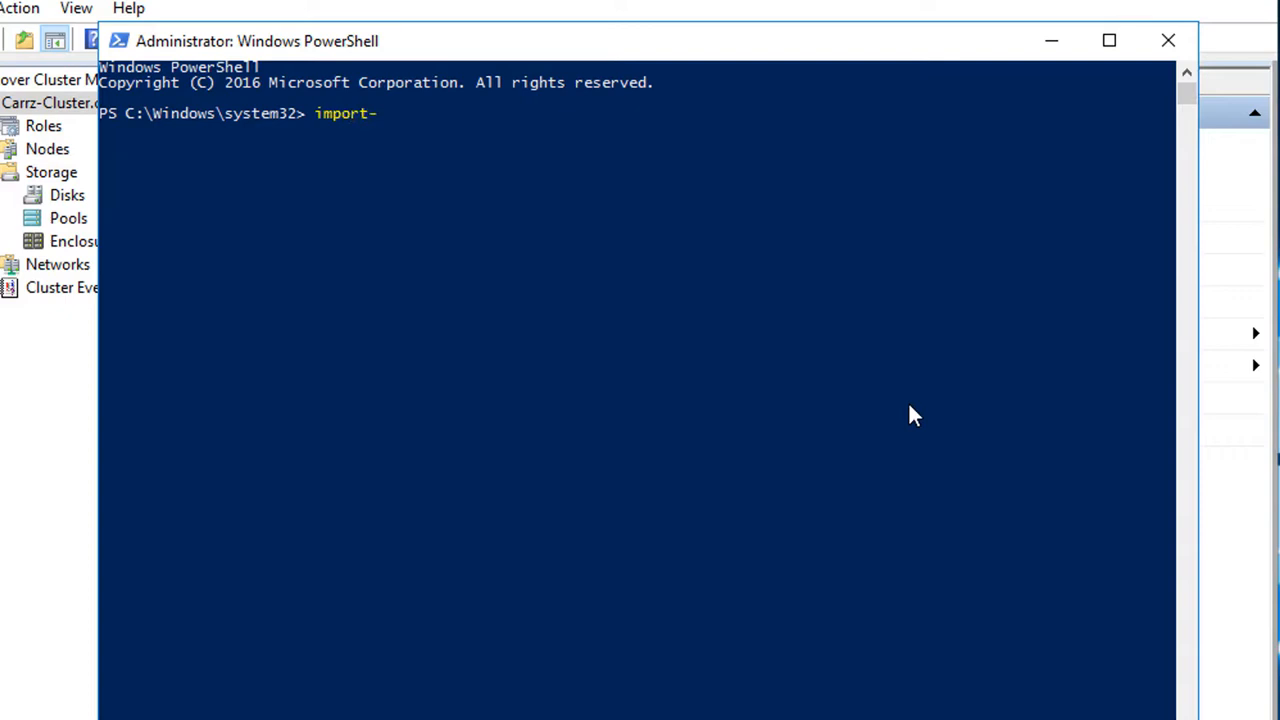
{"action": "type", "text": "module"}
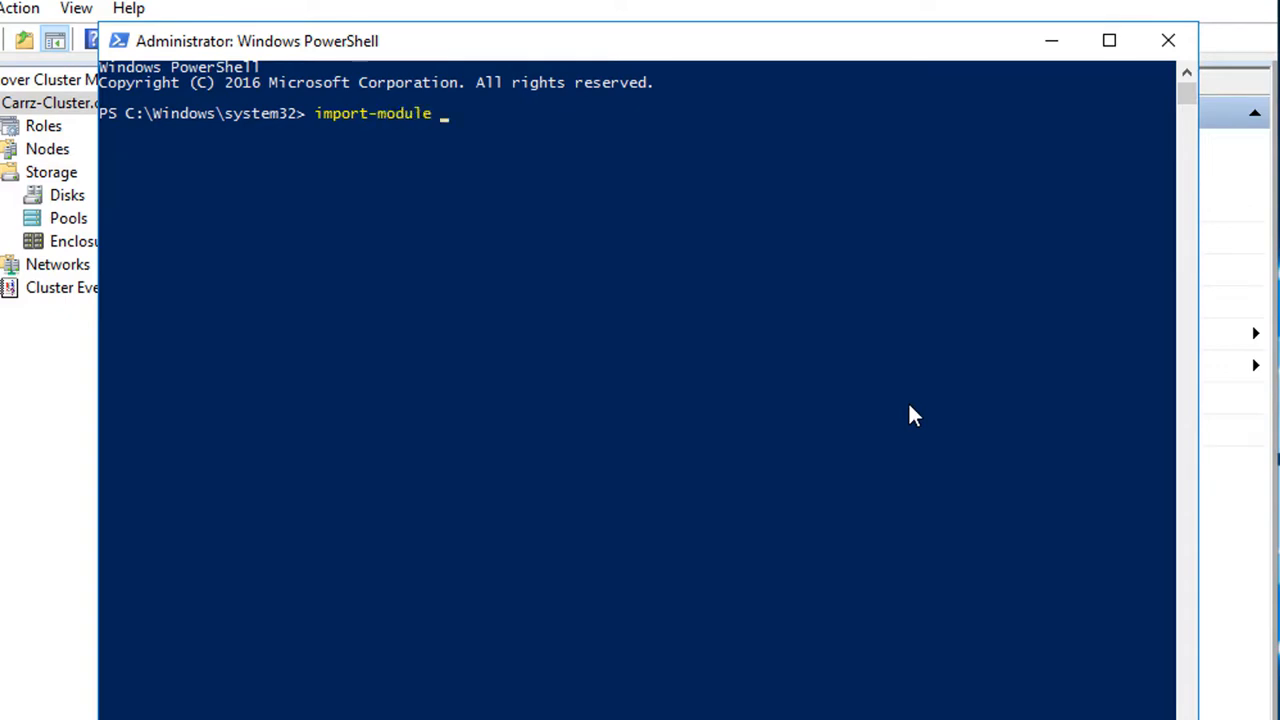
{"action": "type", "text": "failover"}
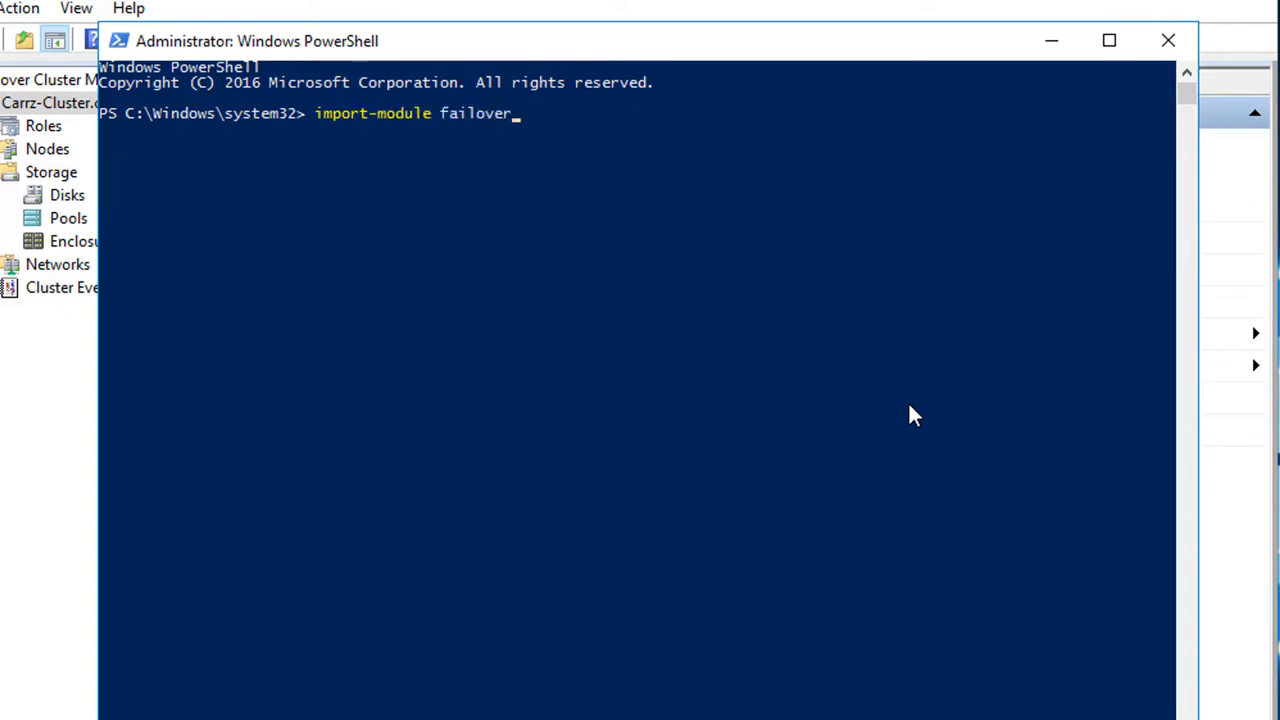
{"action": "type", "text": "cluster"}
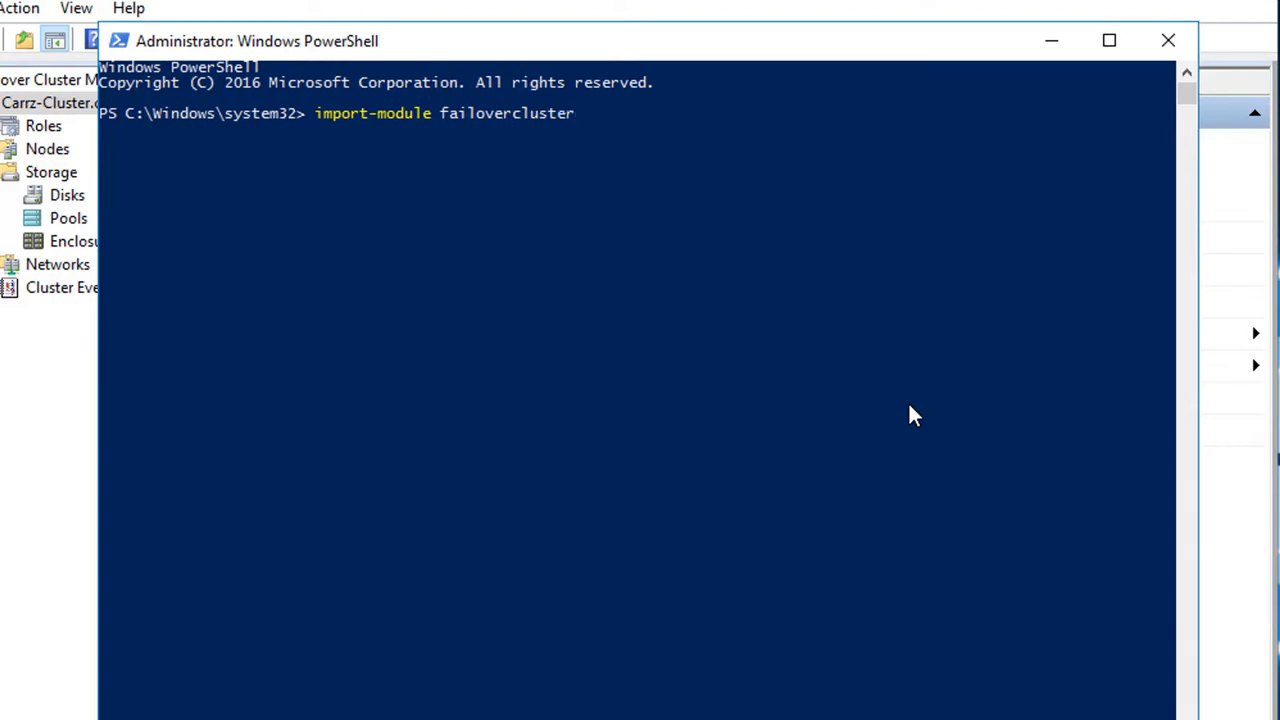
{"action": "type", "text": "s"}
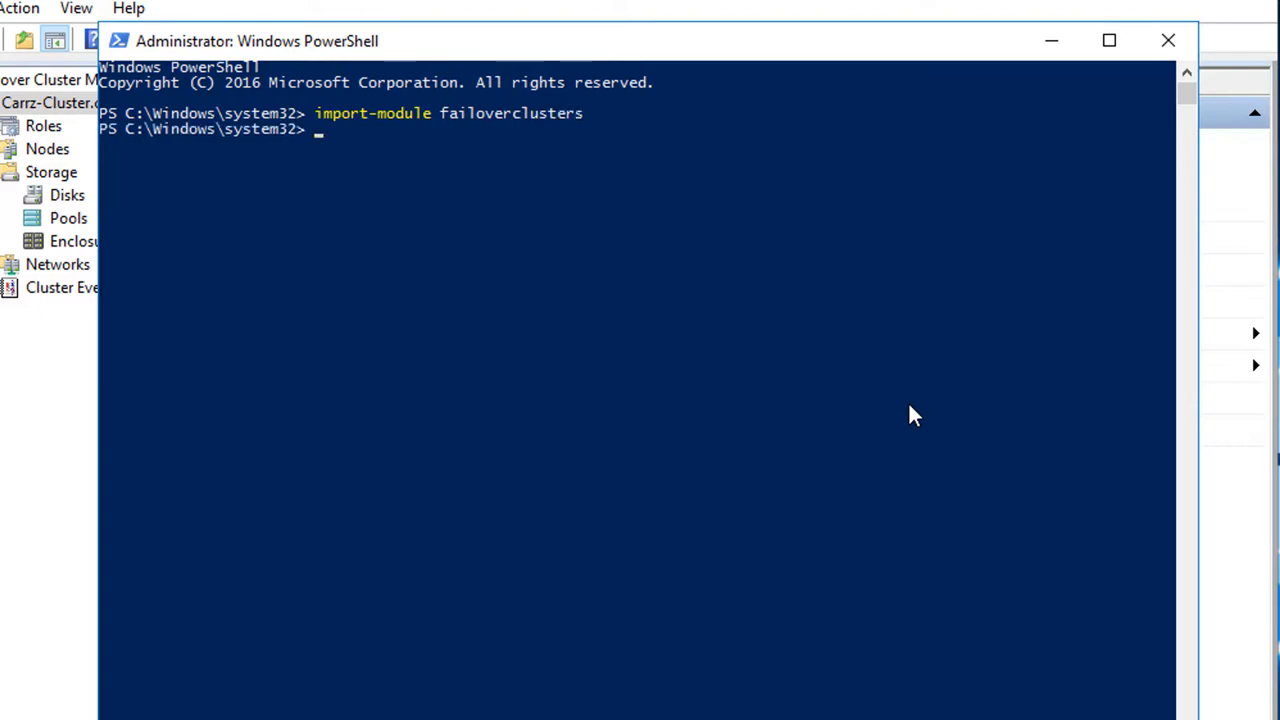
{"action": "type", "text": "get-"}
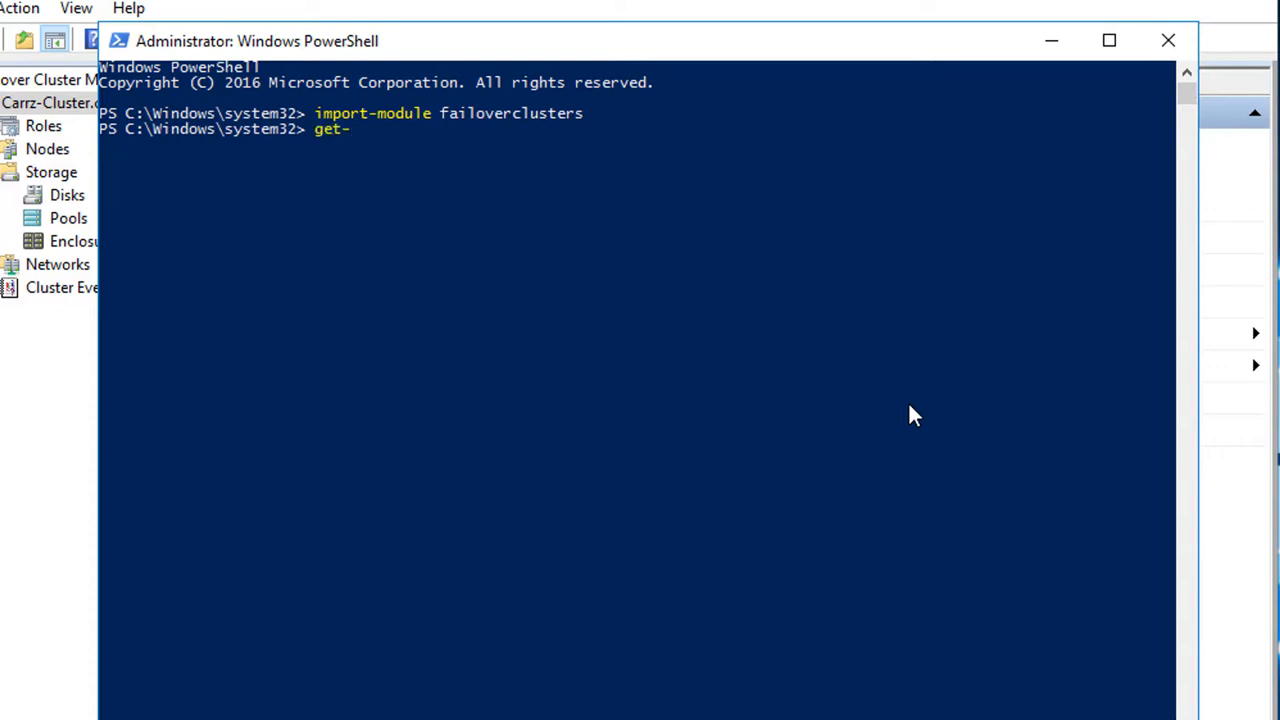
Run Get-ClusterGroup to list Cluster Group on CARRZ-SQL-I and Available Storage on CARRZ-SQL-II, both Online.
{"action": "type", "text": "clustergroup"}
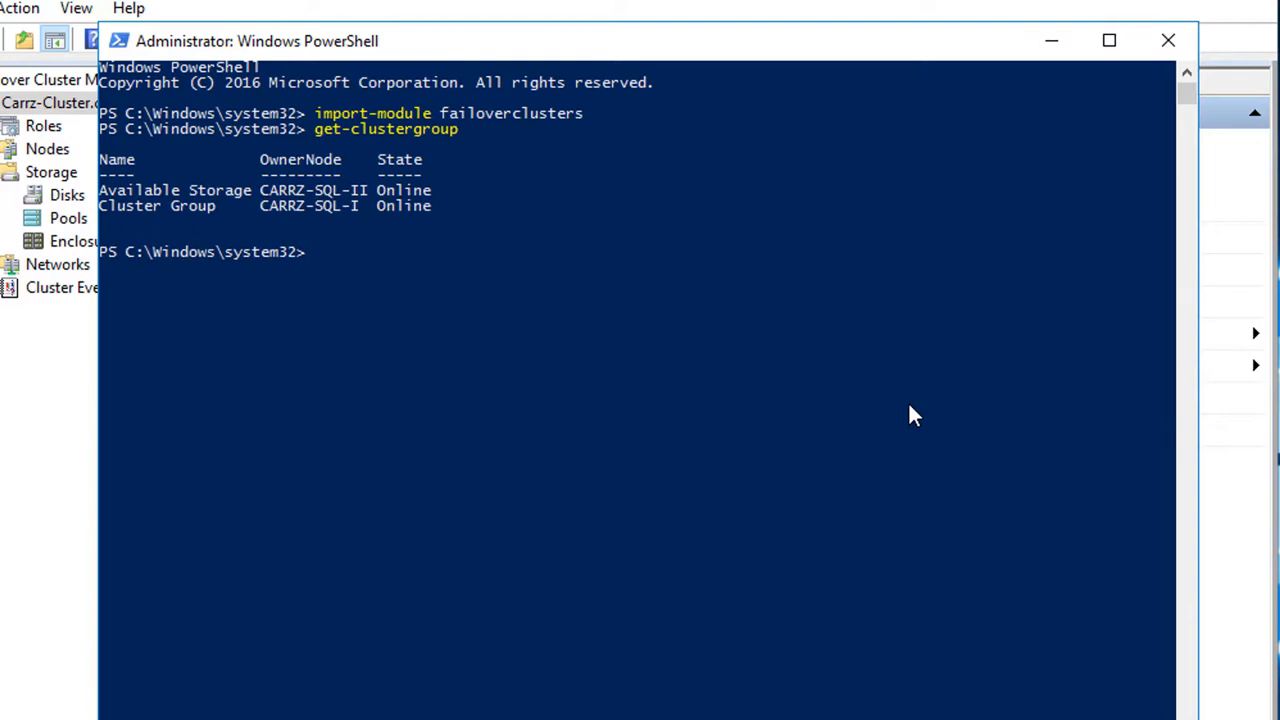
{"action": "mouse_move", "coordinate": [268, 210]}
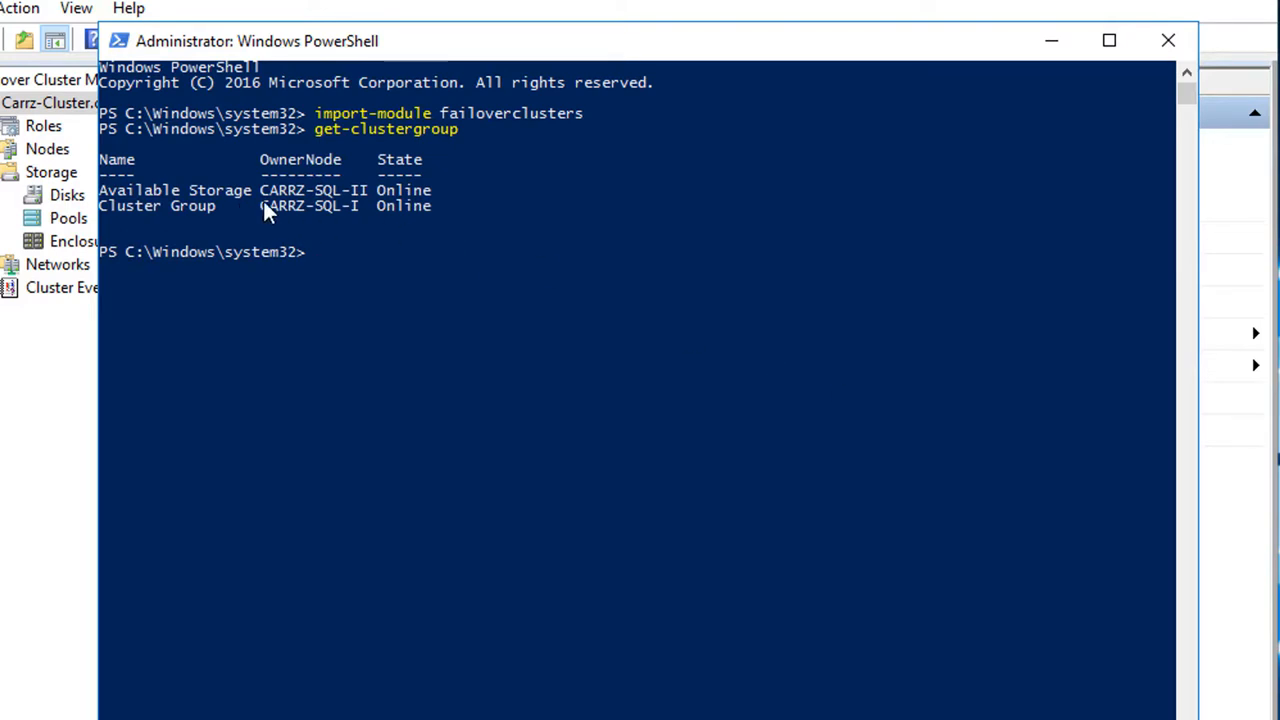
{"action": "mouse_move", "coordinate": [224, 232]}
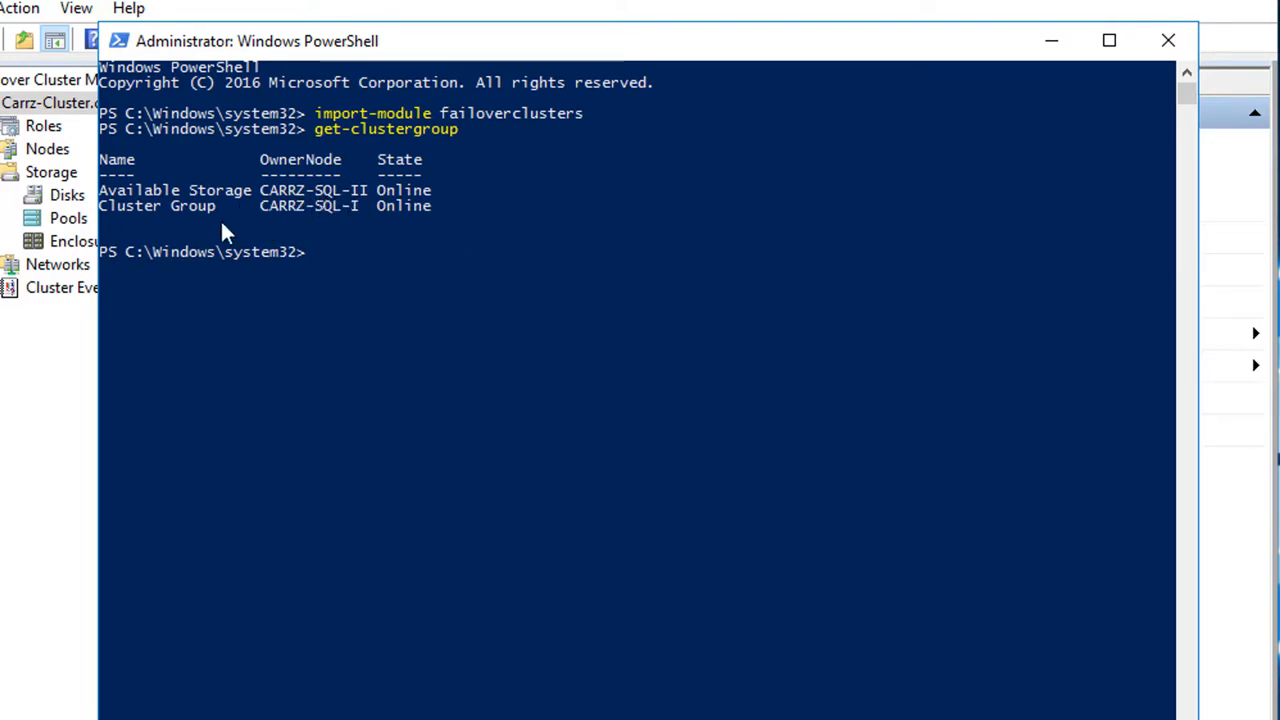
{"action": "mouse_move", "coordinate": [416, 224]}
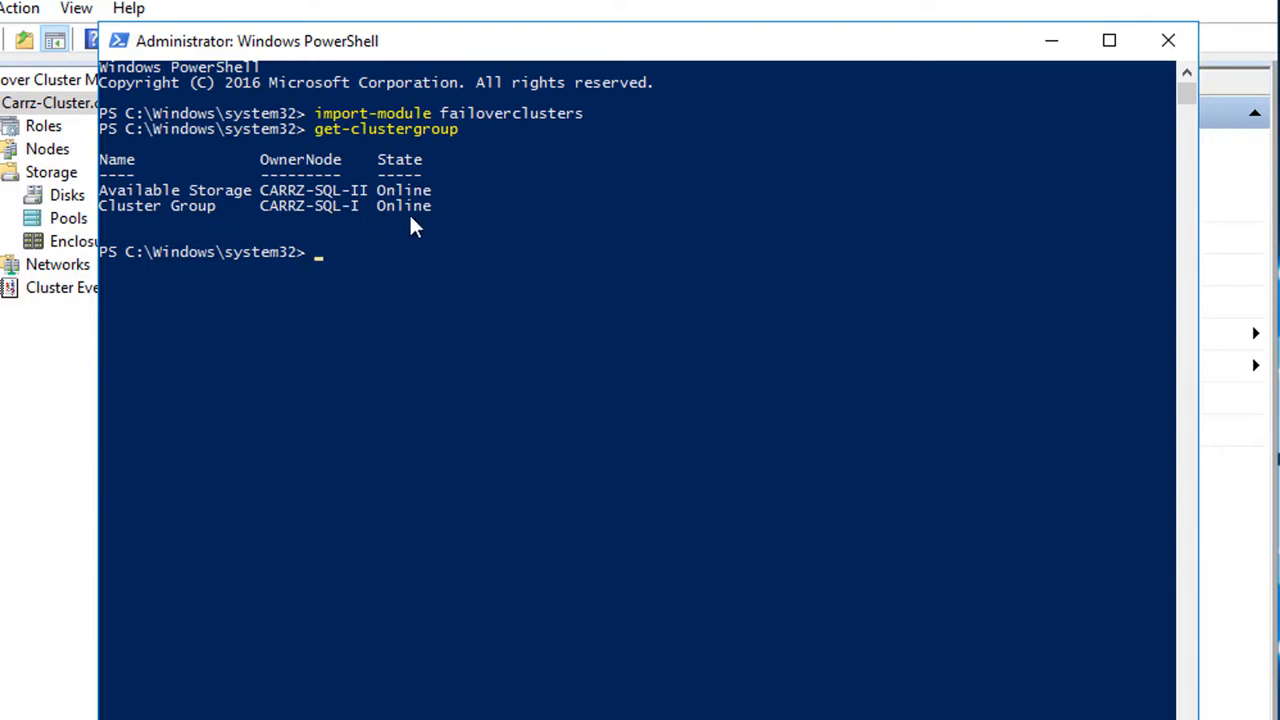
{"action": "mouse_move", "coordinate": [140, 224]}
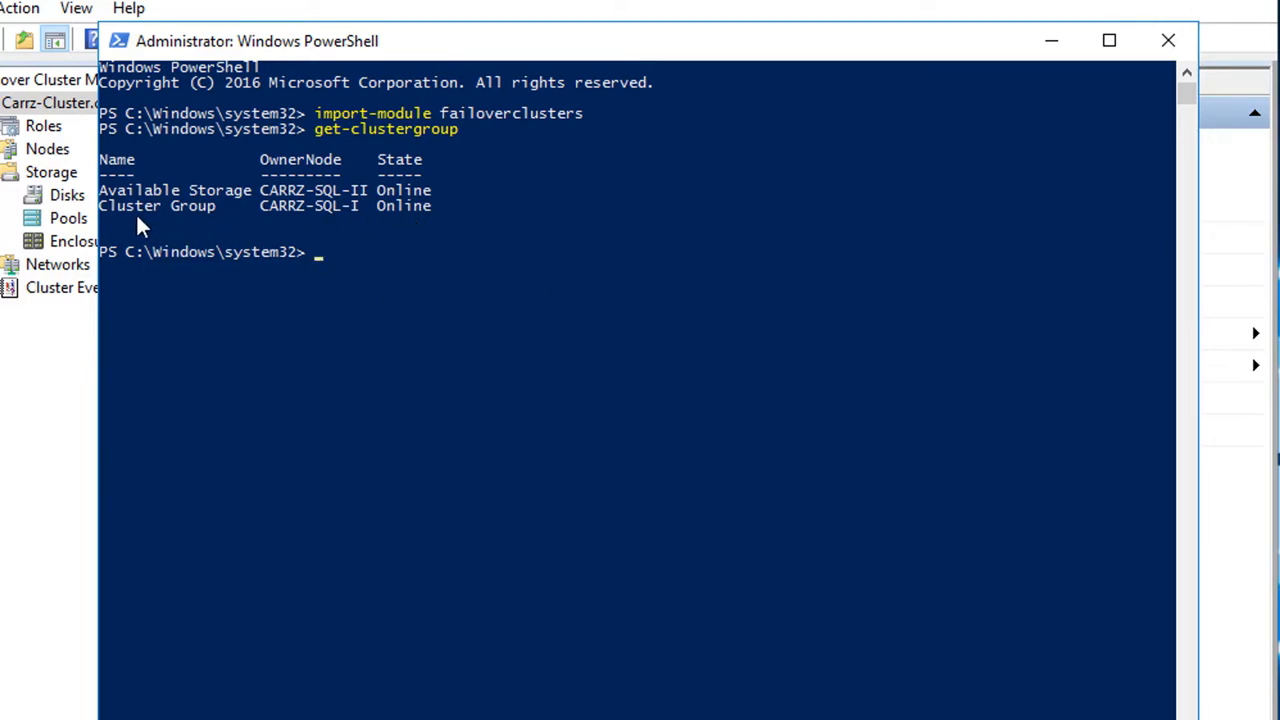
{"action": "mouse_move", "coordinate": [184, 218]}
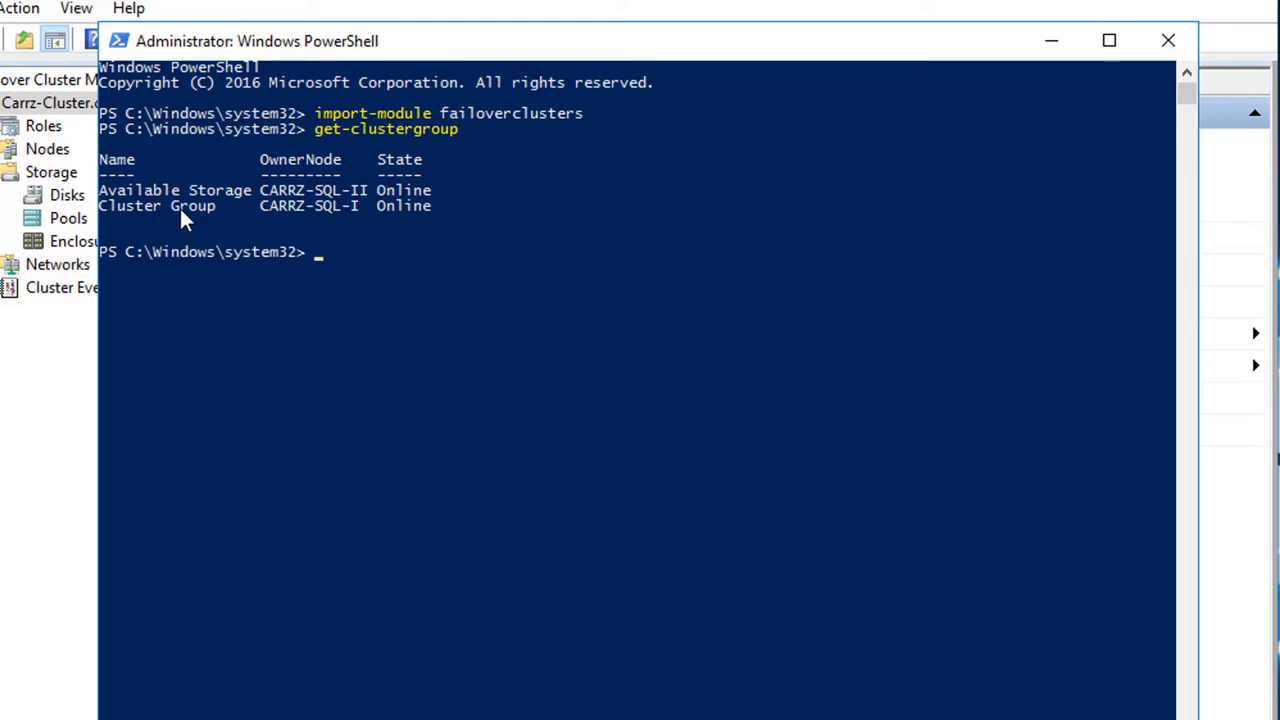
{"action": "mouse_move", "coordinate": [358, 266]}
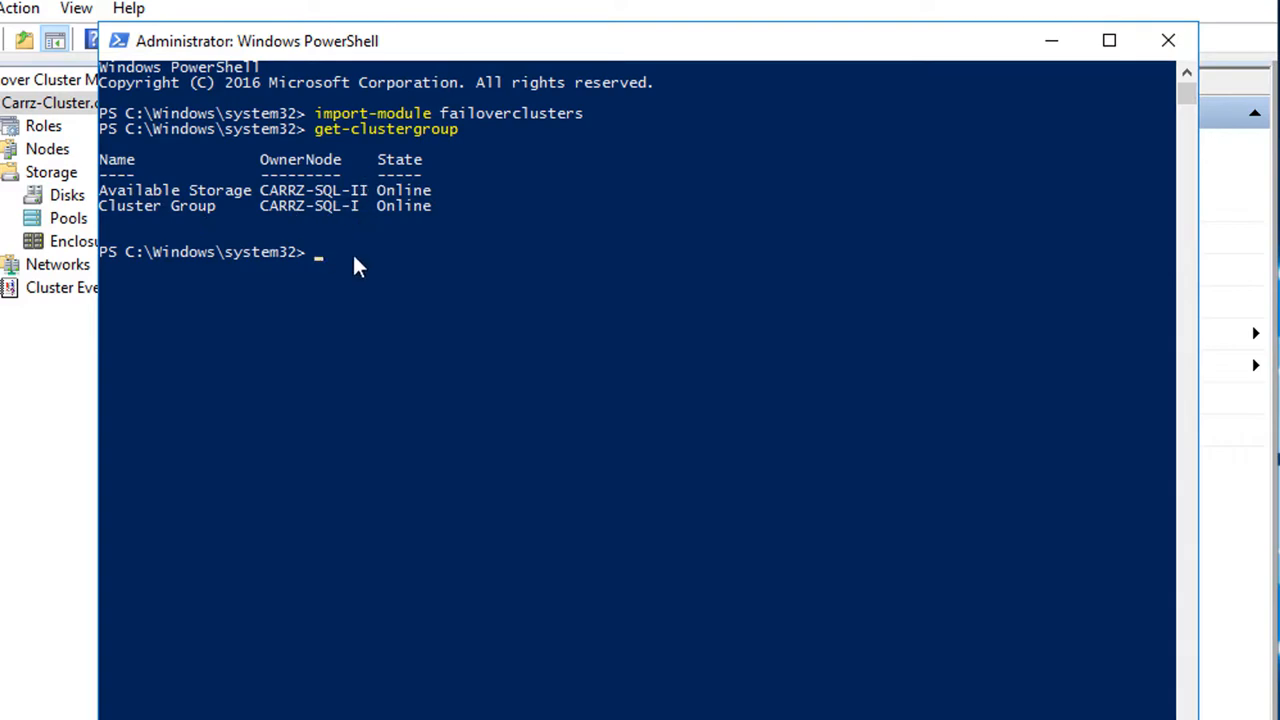
{"action": "mouse_move", "coordinate": [576, 278]}
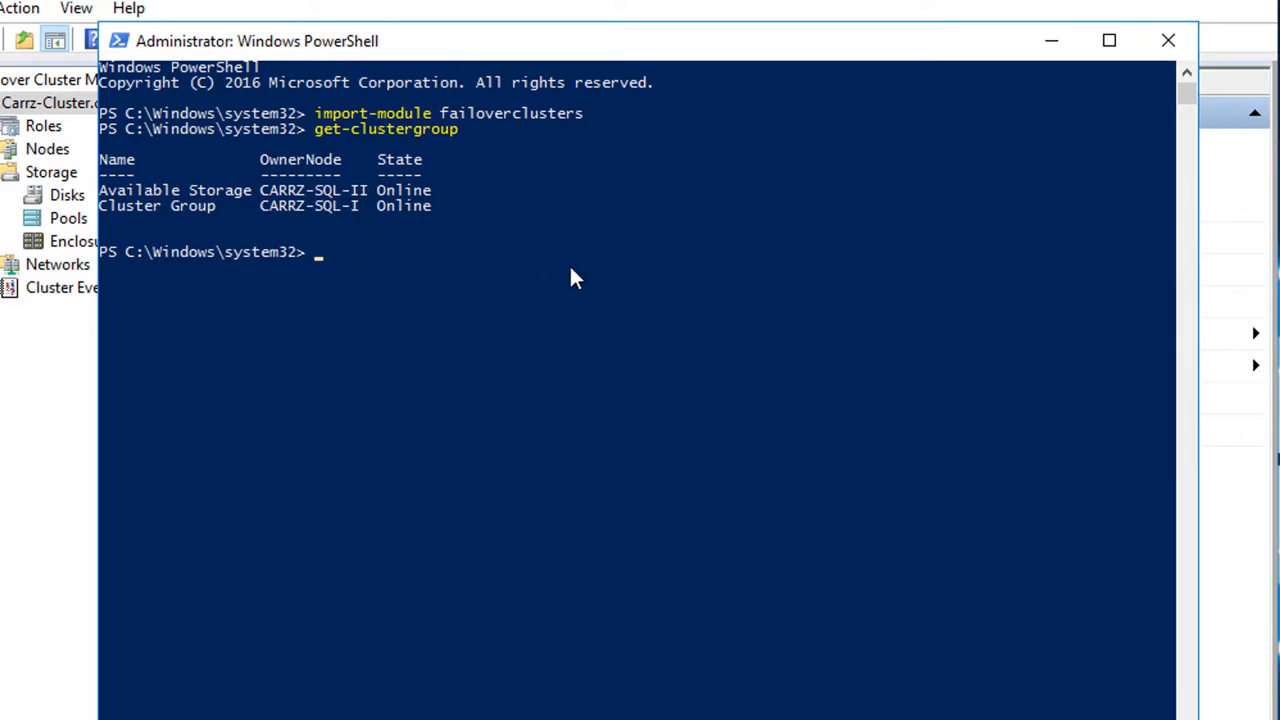
Run move-clustergroup "cluster group" -node carrz-sql-II -wait 0, leaving the group Pending.
{"action": "type", "text": "move-clus"}
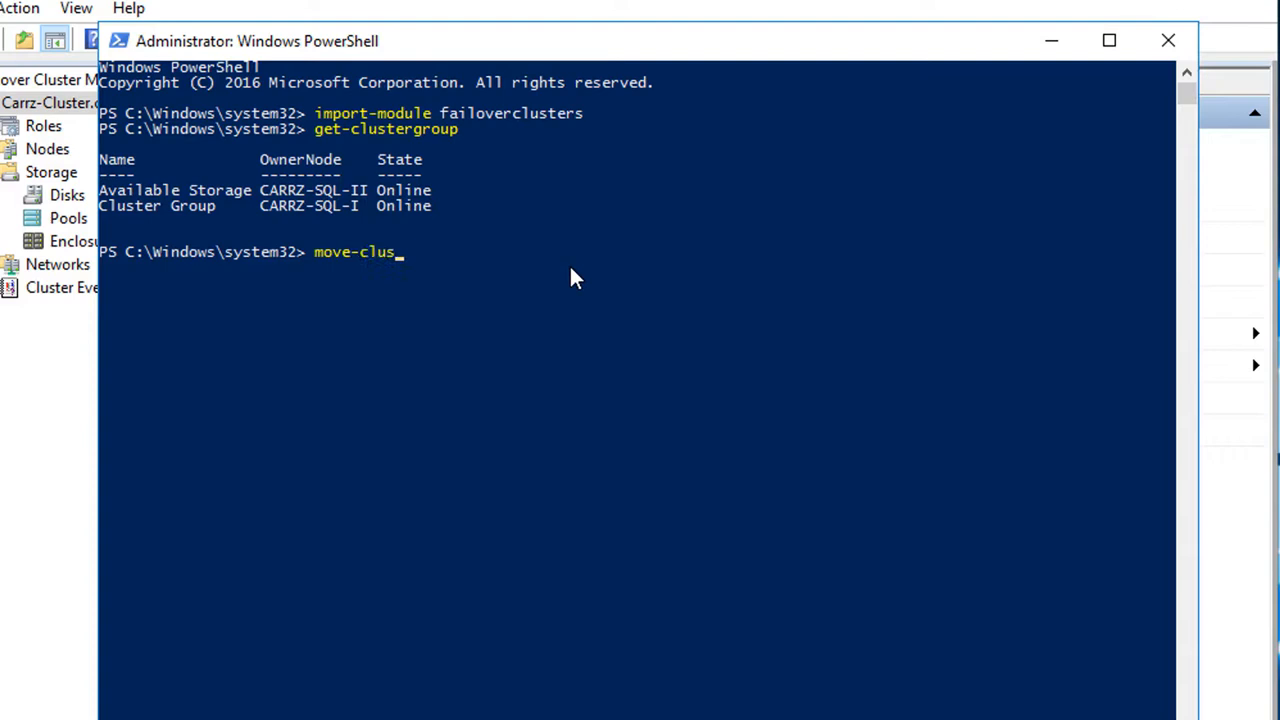
{"action": "type", "text": "tergroup \""}
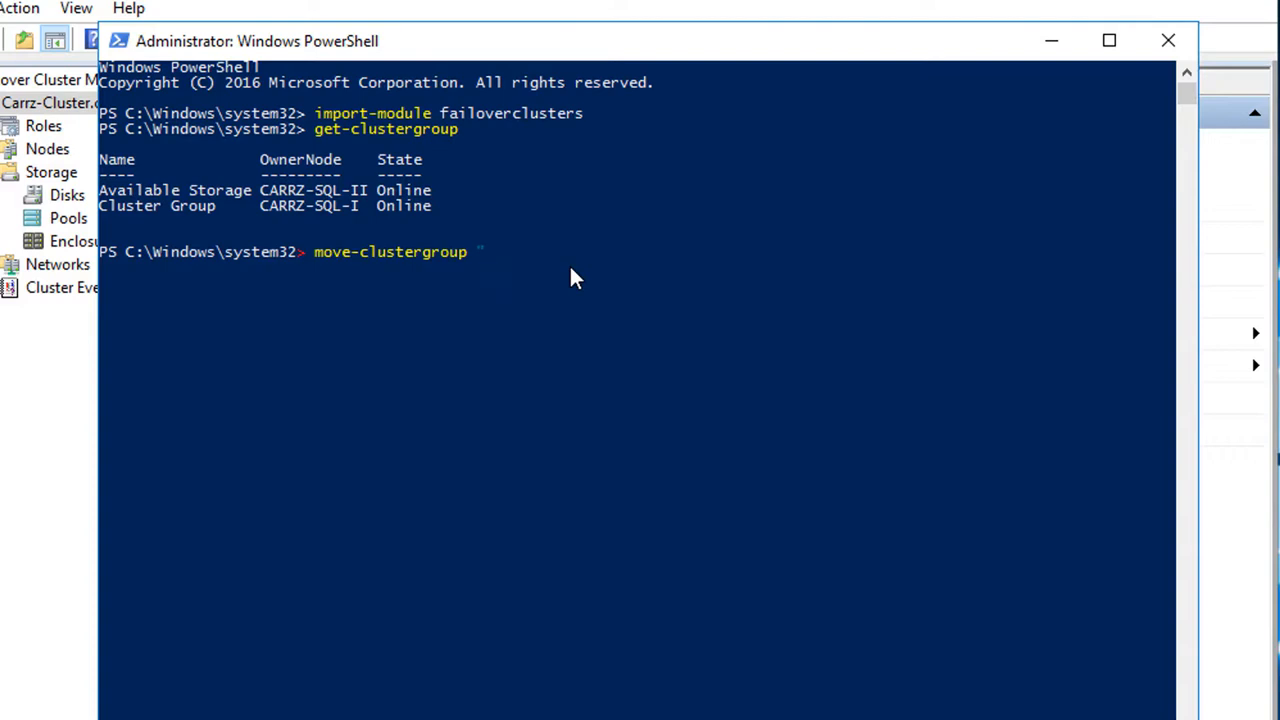
{"action": "type", "text": "cluster group\""}
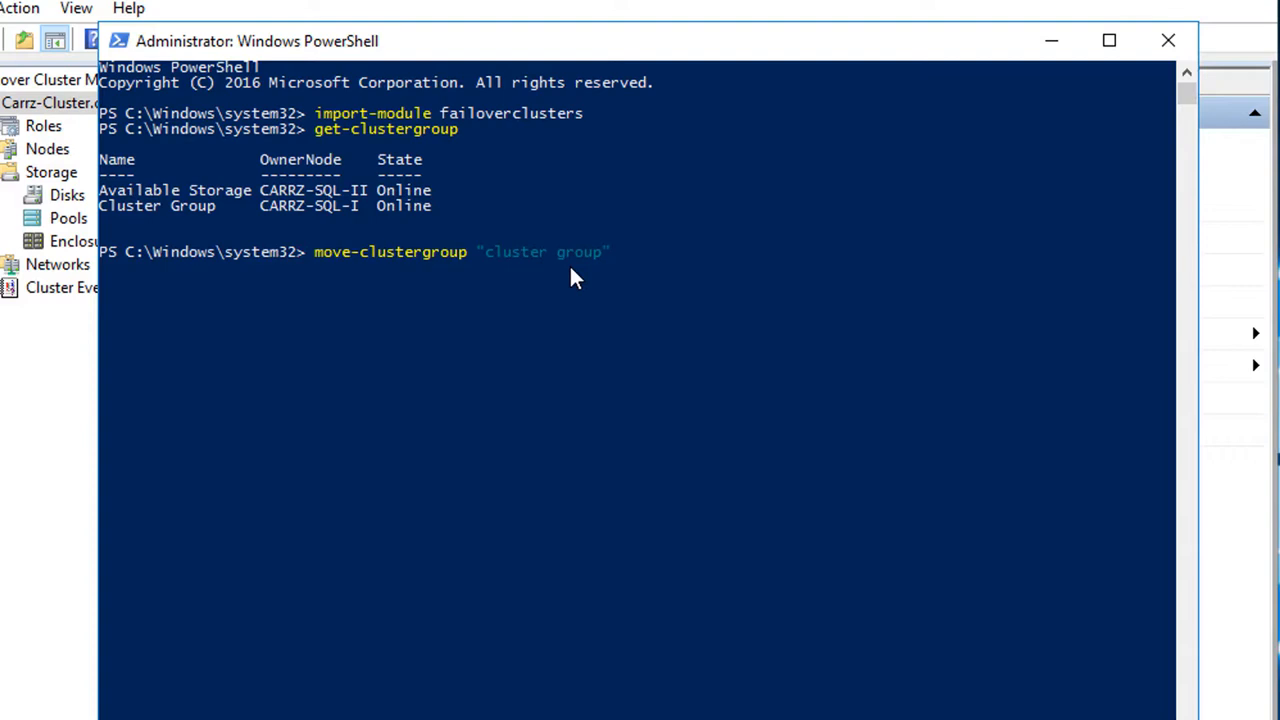
{"action": "type", "text": "-"}
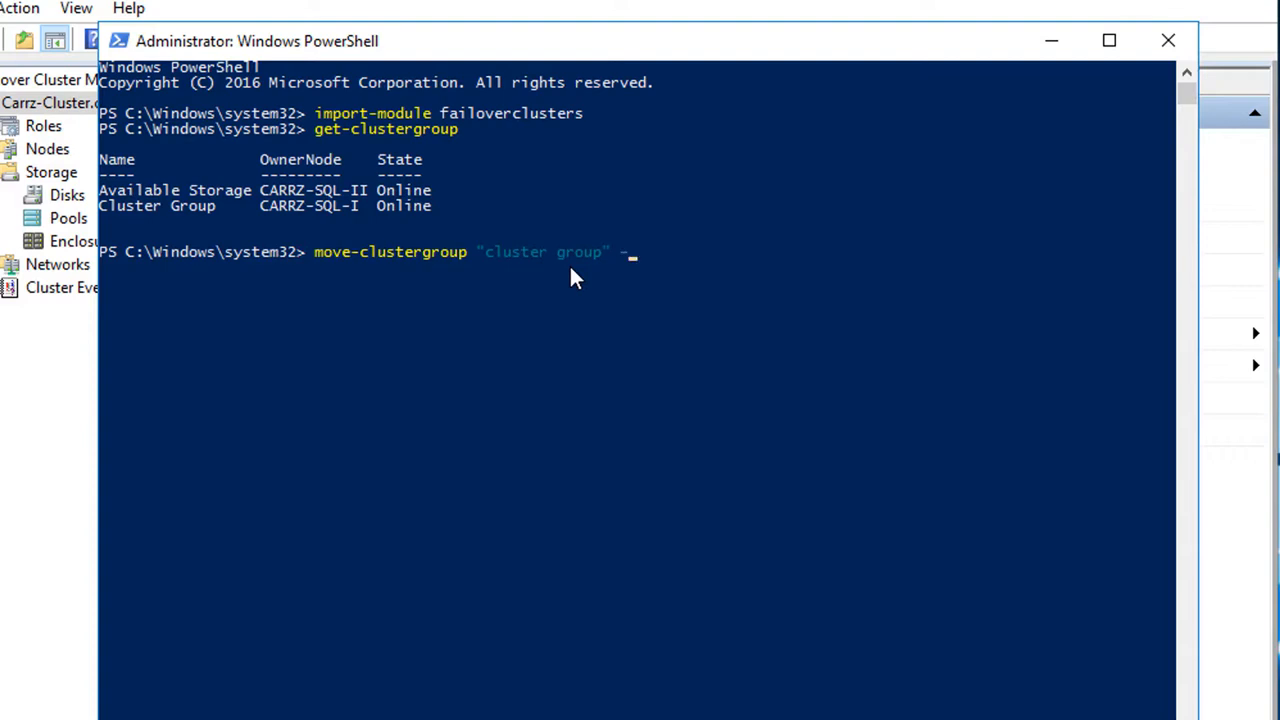
{"action": "type", "text": "node"}
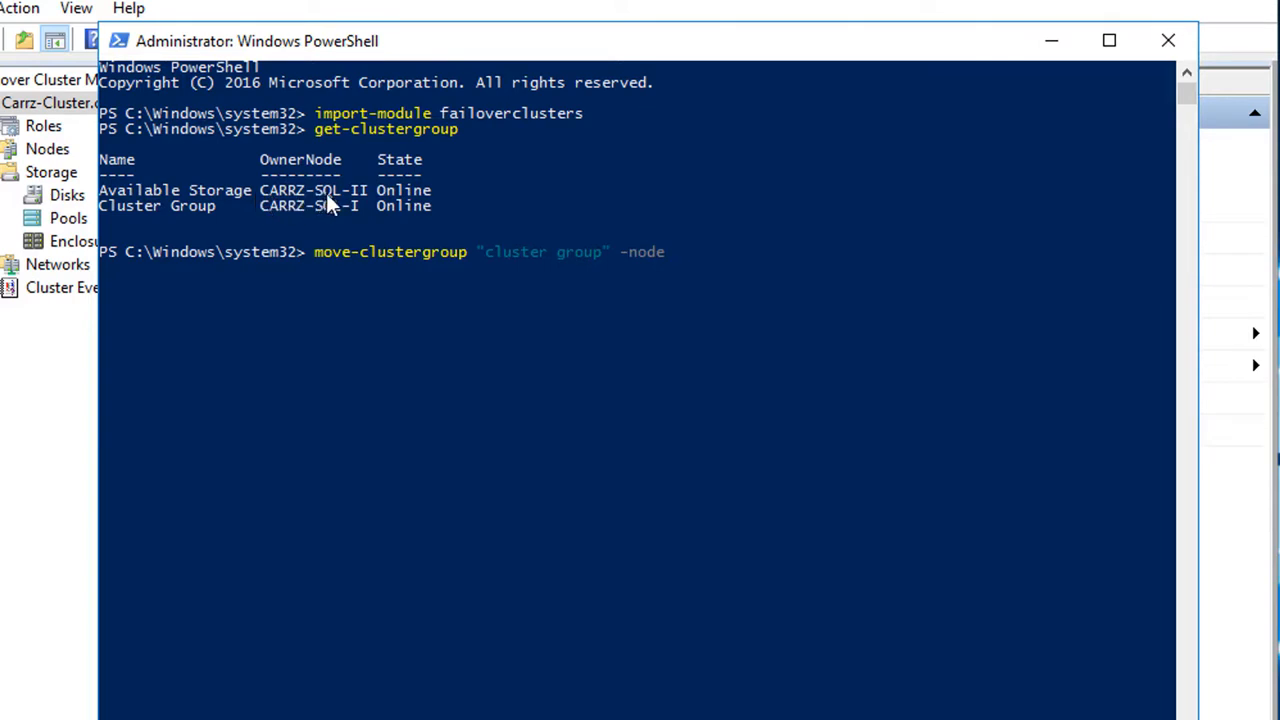
{"action": "type", "text": "carr"}
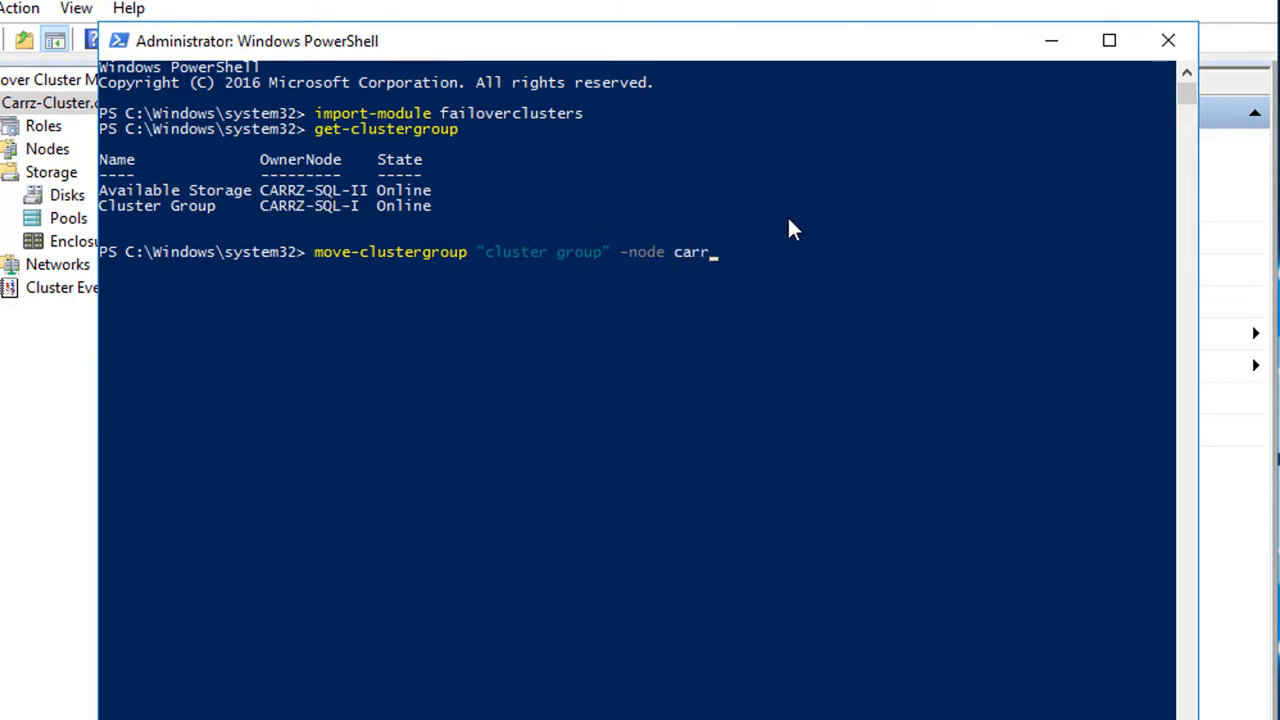
{"action": "type", "text": "z-sq"}
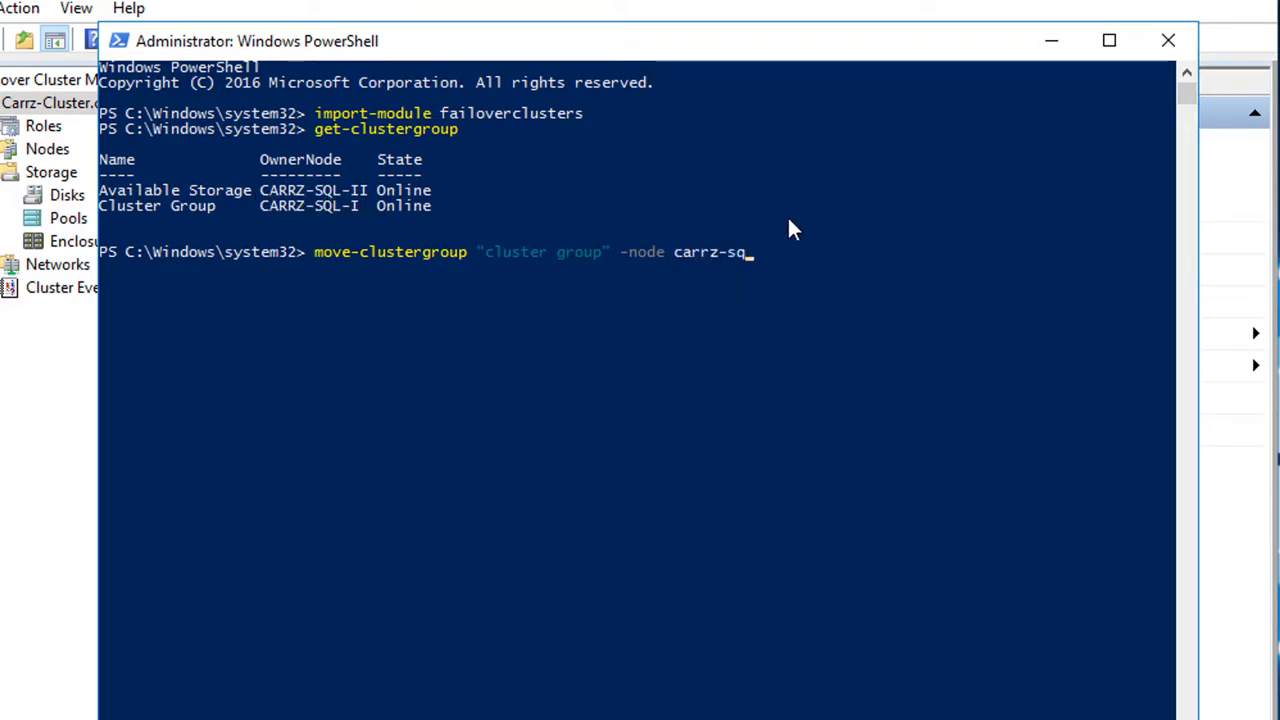
{"action": "type", "text": "l-II"}
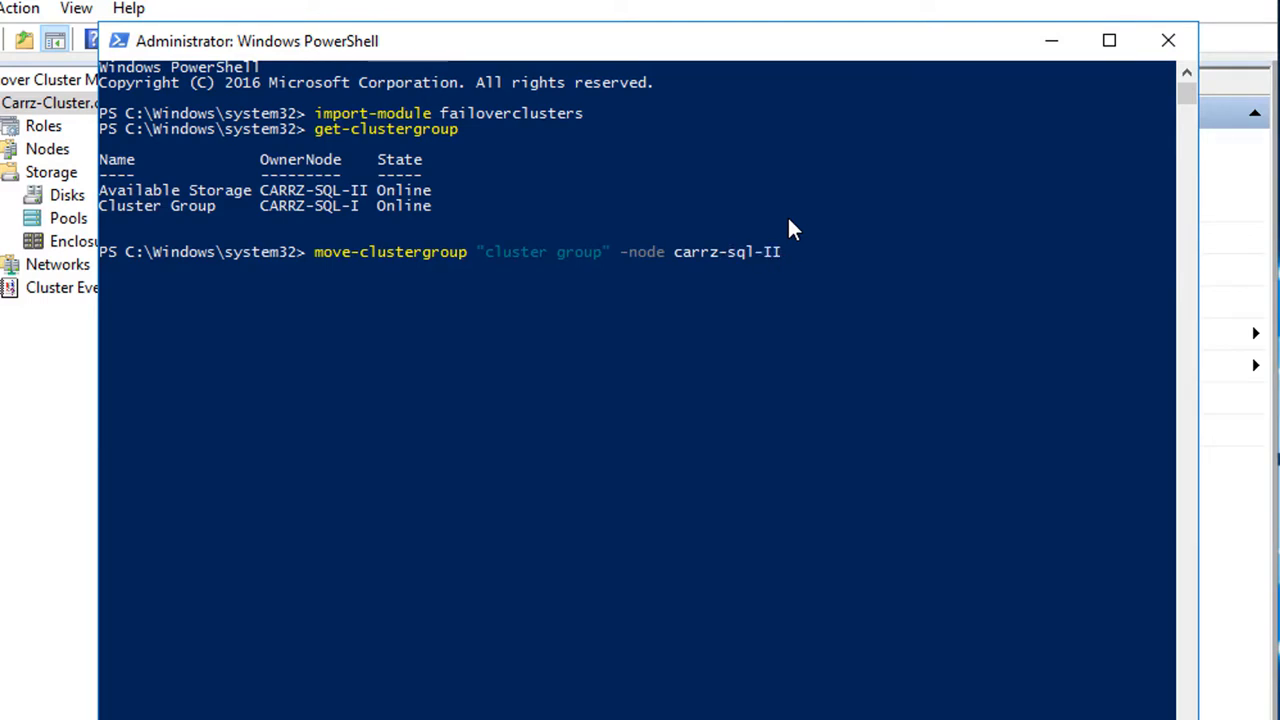
{"action": "type", "text": "-wait 0"}
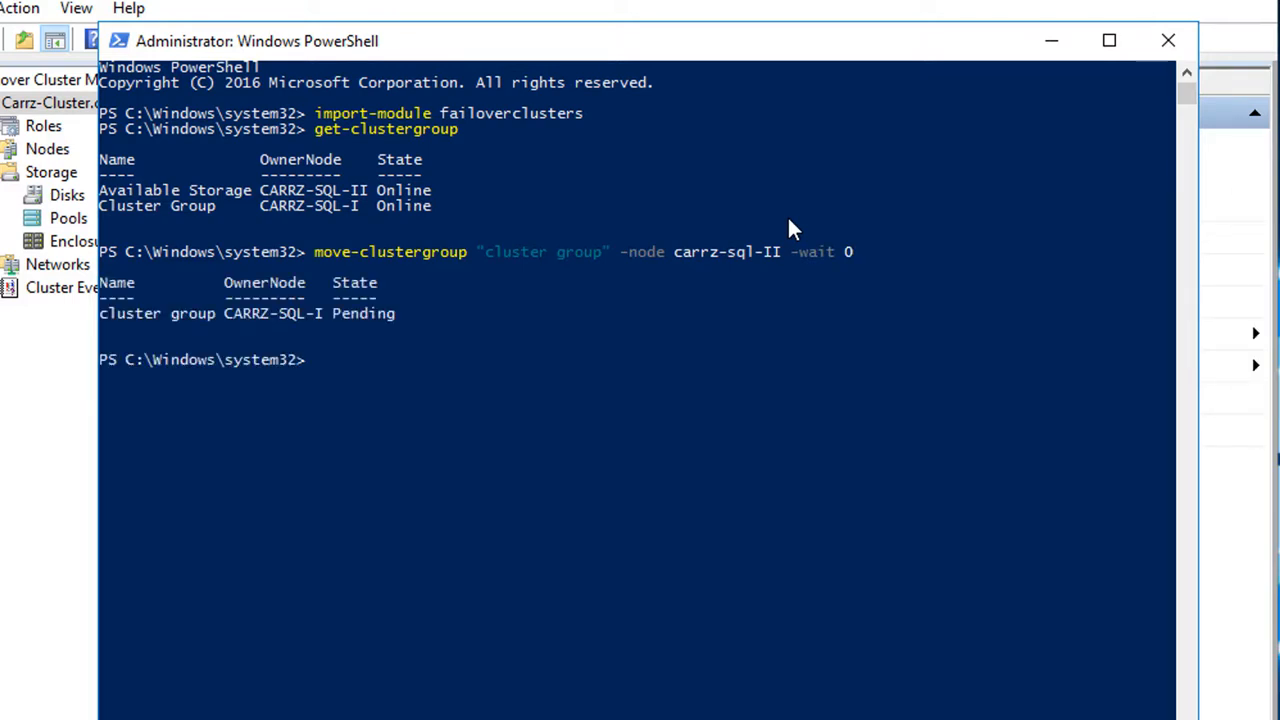
{"action": "mouse_move", "coordinate": [684, 50]}
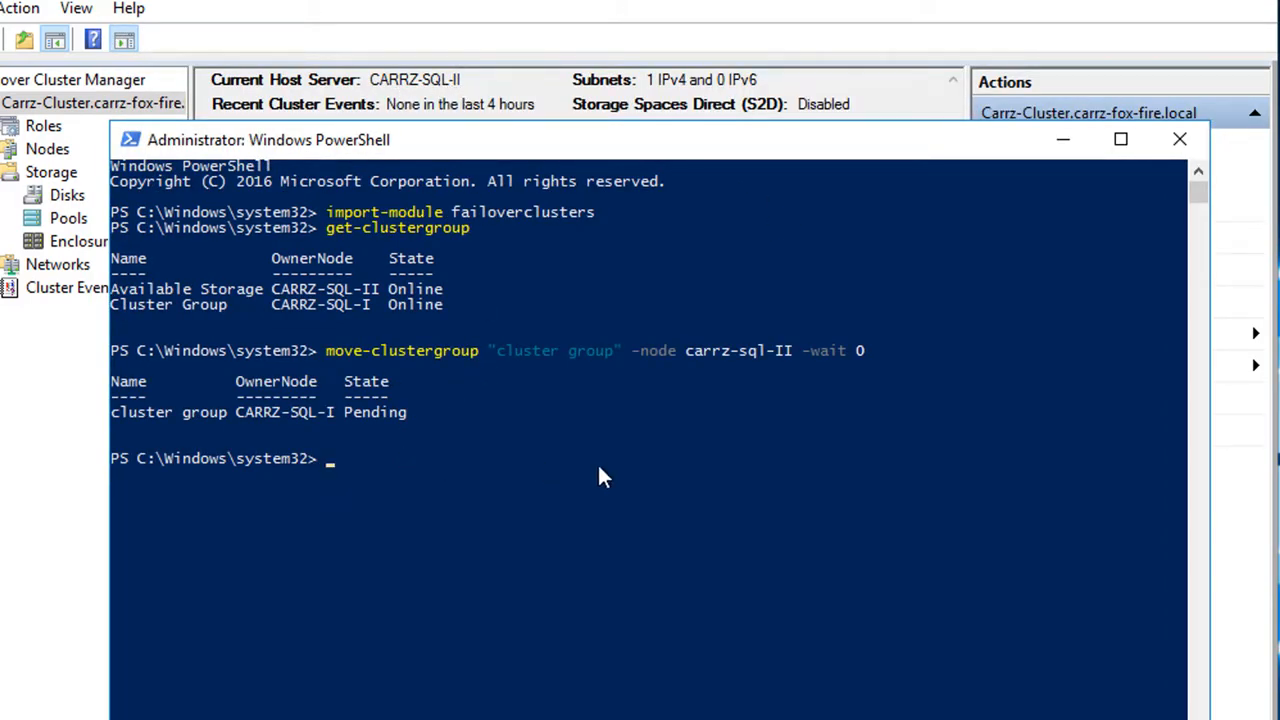
Run get-clustergroup to confirm Cluster Group is Online on CARRZ-SQL-II.
{"action": "type", "text": "get"}
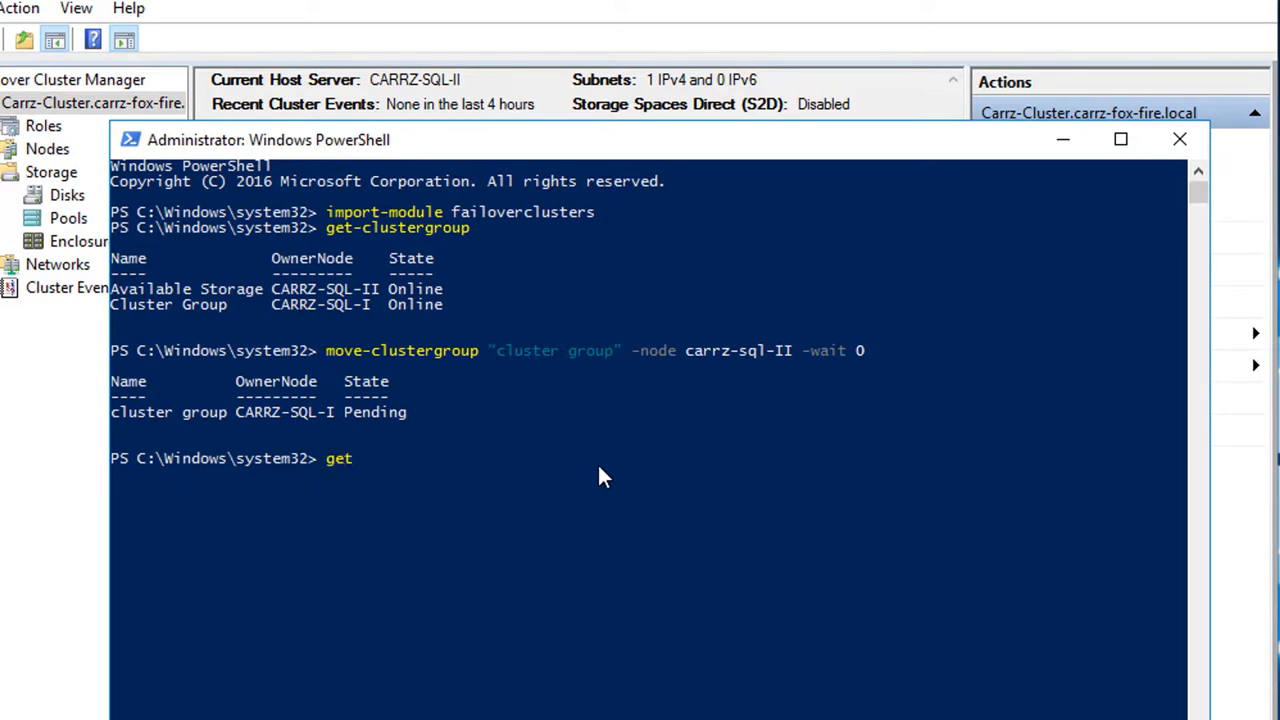
{"action": "type", "text": "-clustergroup"}
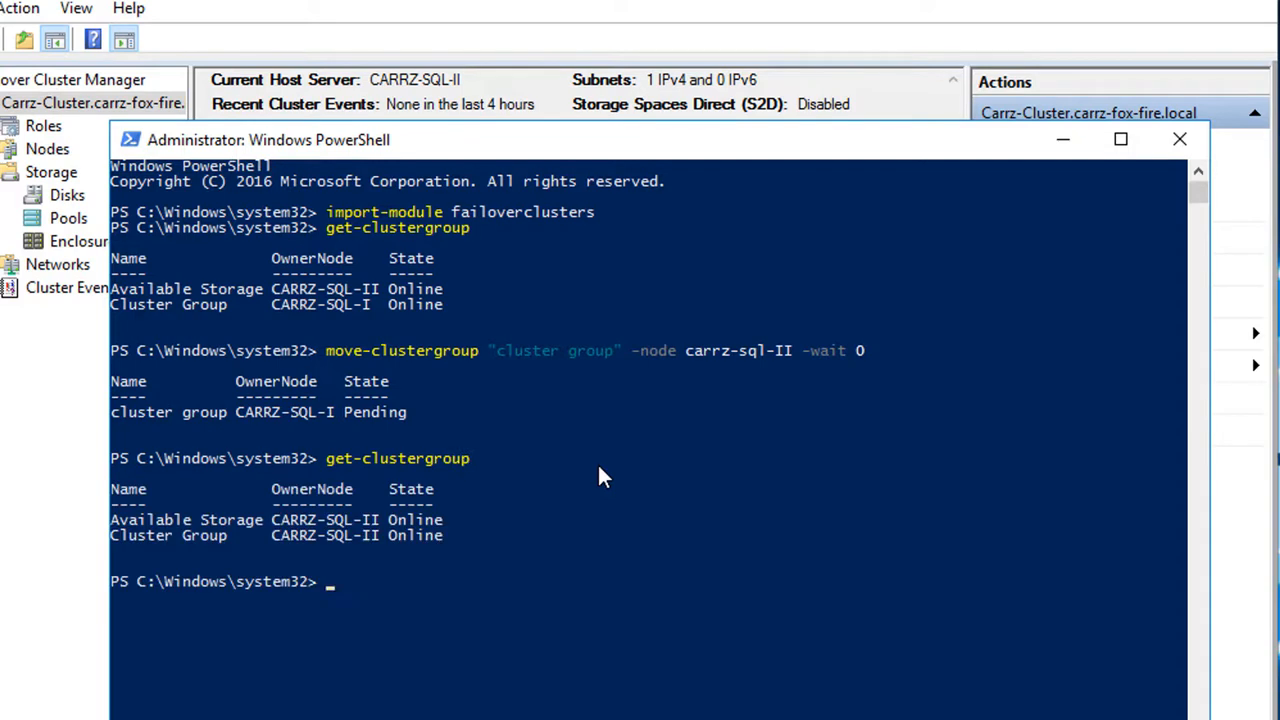
{"action": "mouse_move", "coordinate": [648, 530]}
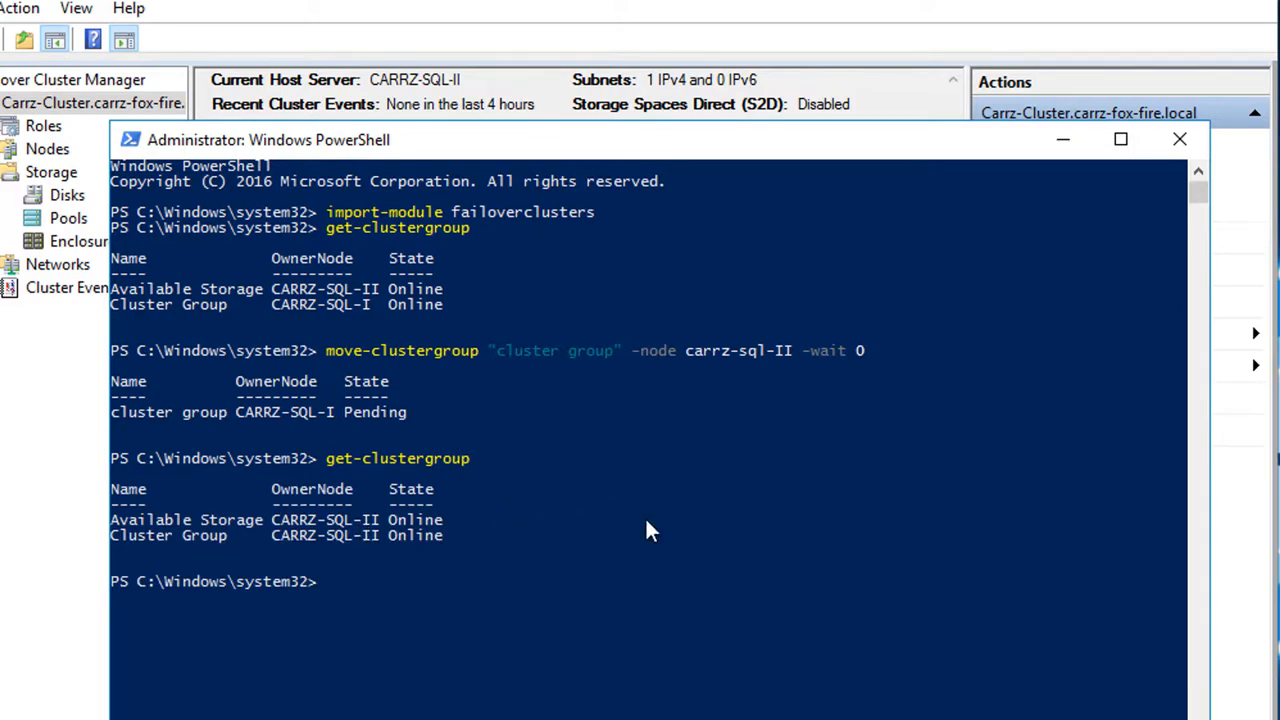
Run move-clustergroup "cluster group" -node carrz-sql-I -wait 0 to send the group back, leaving it Pending.
{"action": "type", "text": "move-c"}
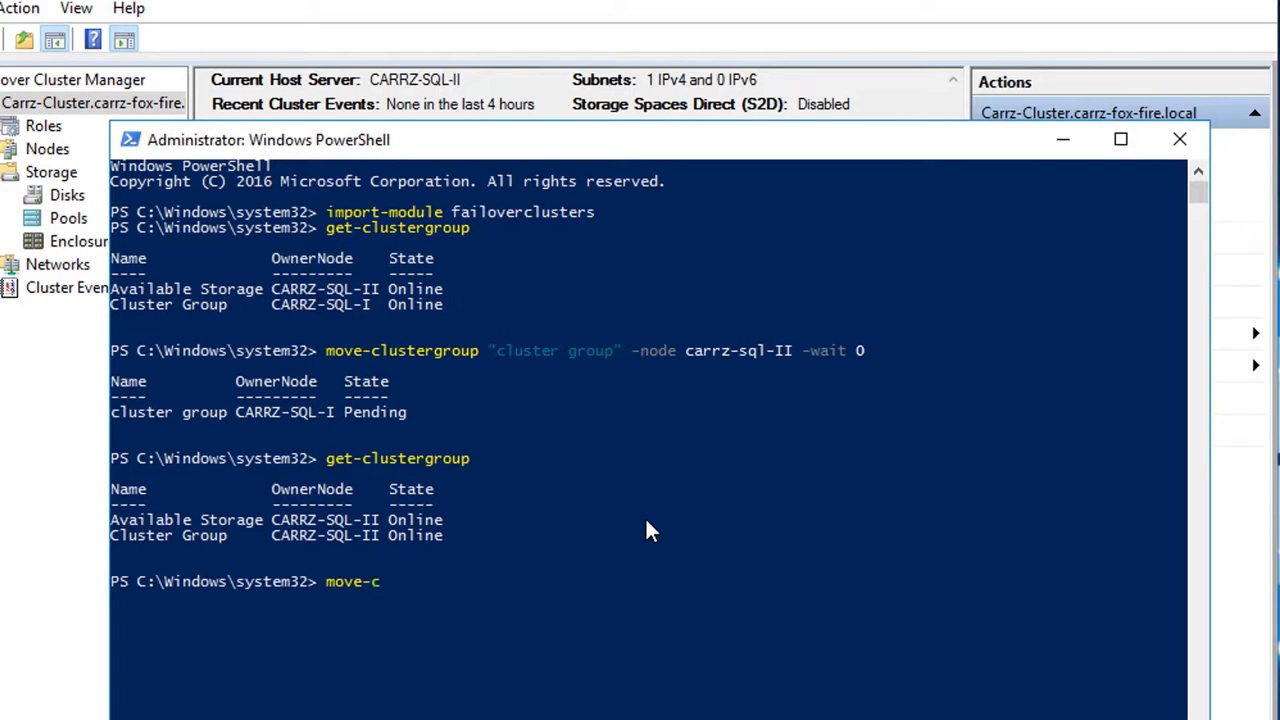
{"action": "type", "text": "lustergroup"}
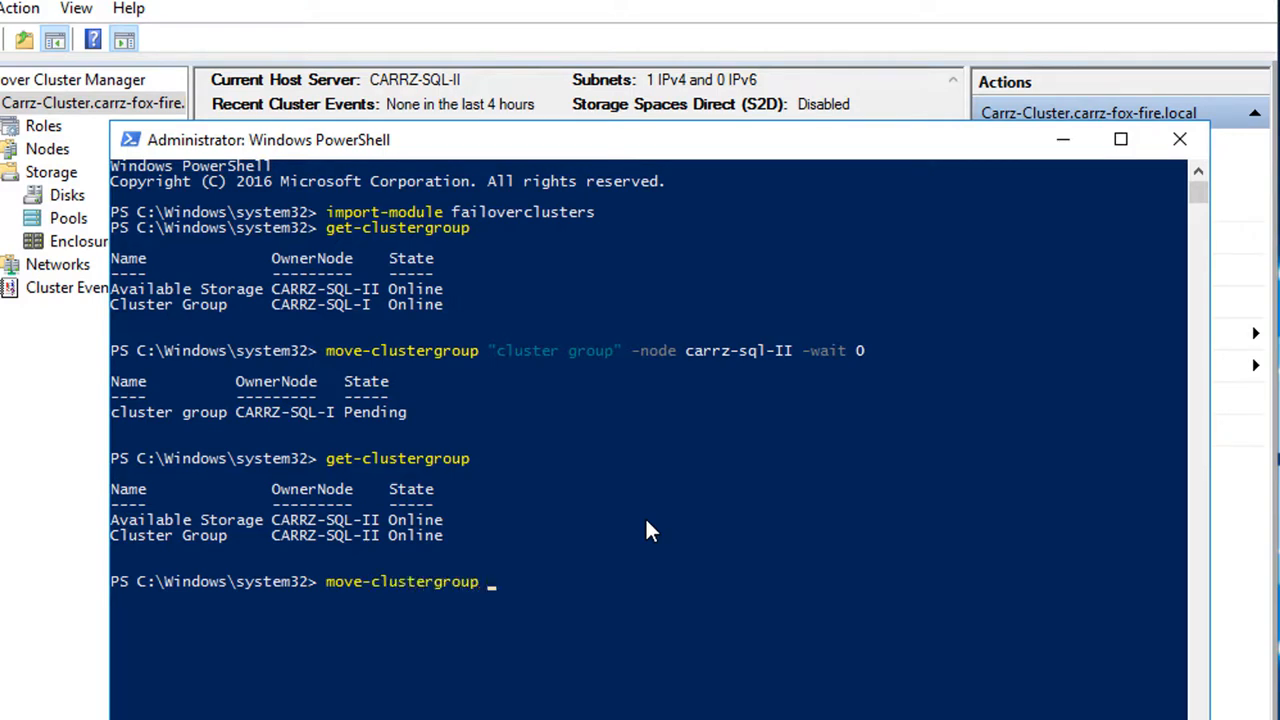
{"action": "type", "text": "\"clu"}
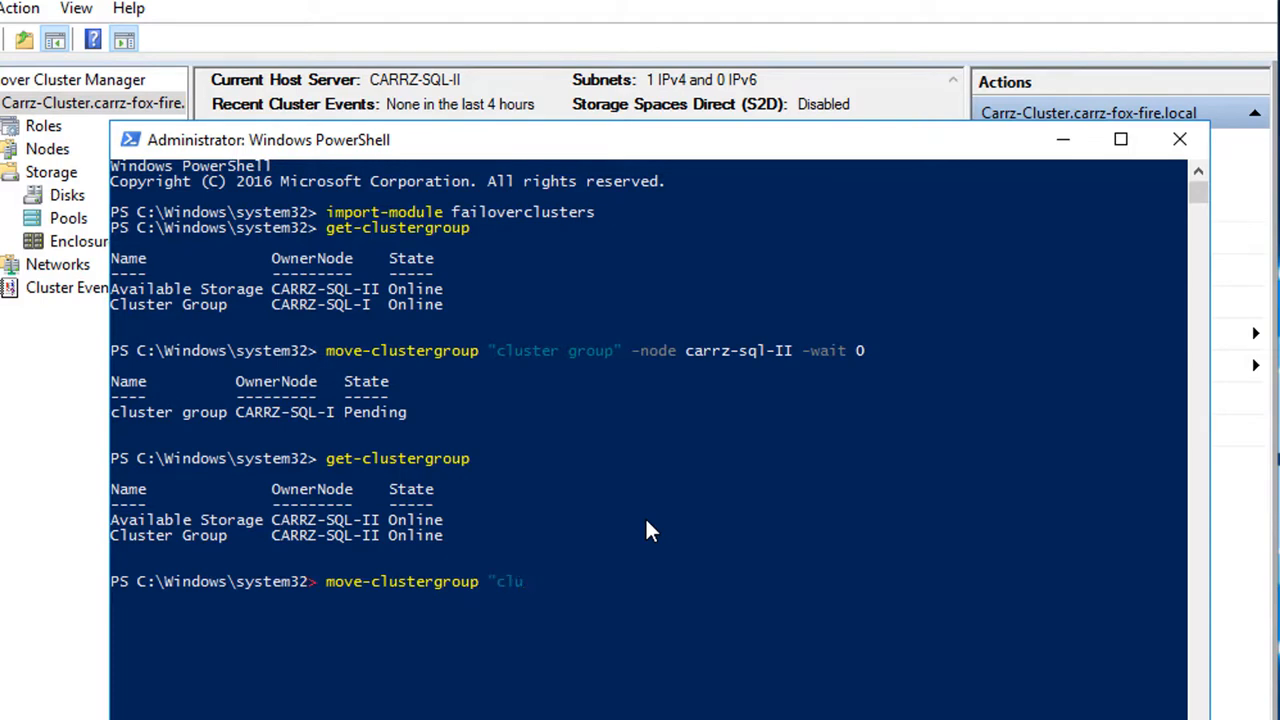
{"action": "type", "text": "ster group"}
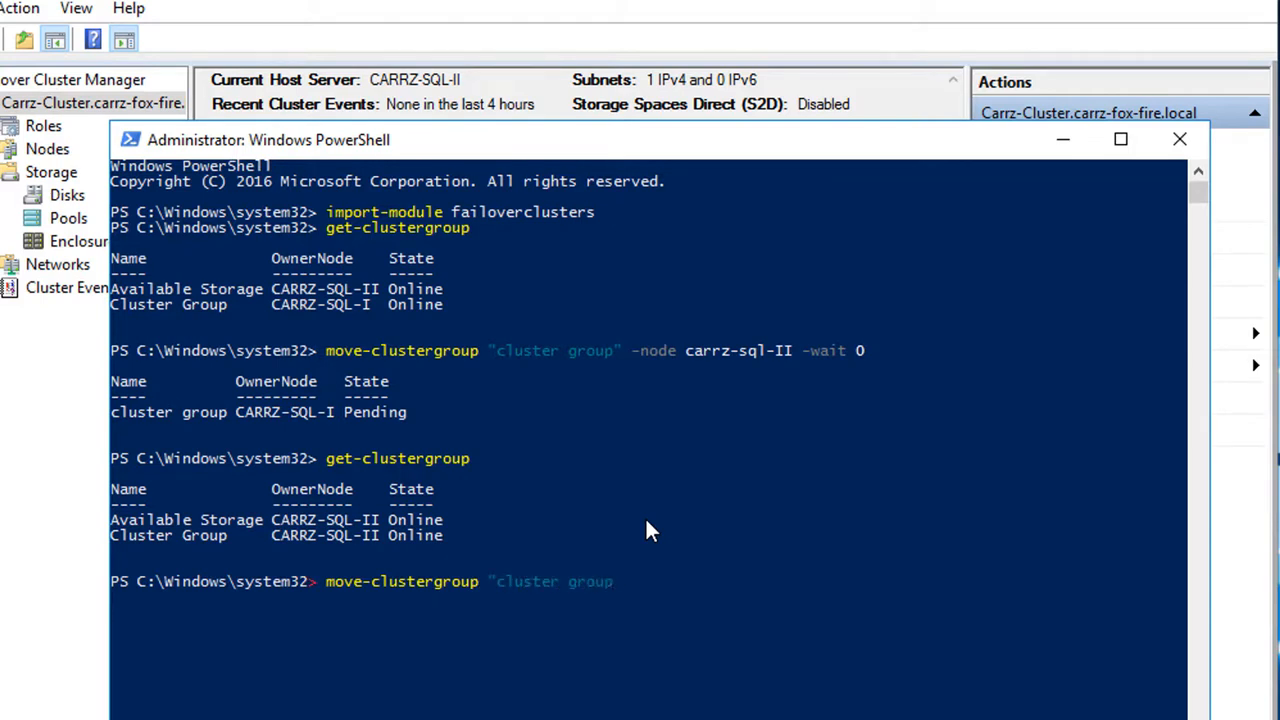
{"action": "type", "text": "-node carrz-"}
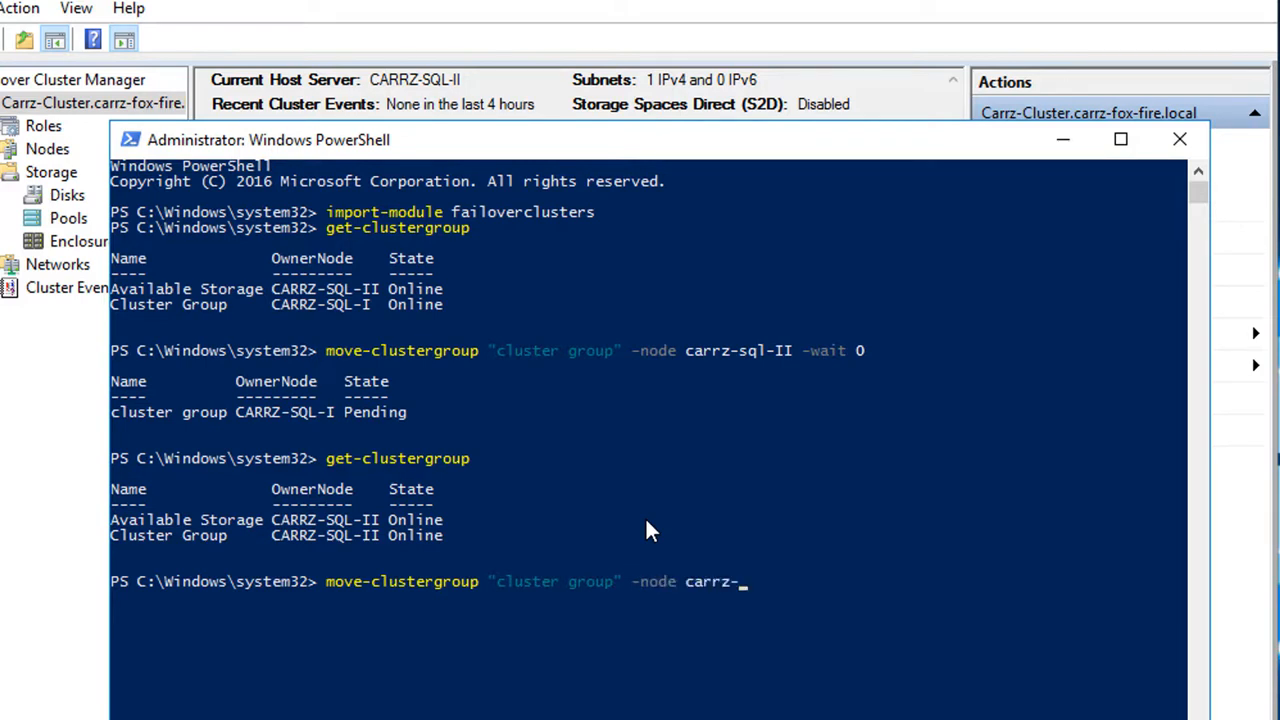
{"action": "type", "text": "sql-I"}
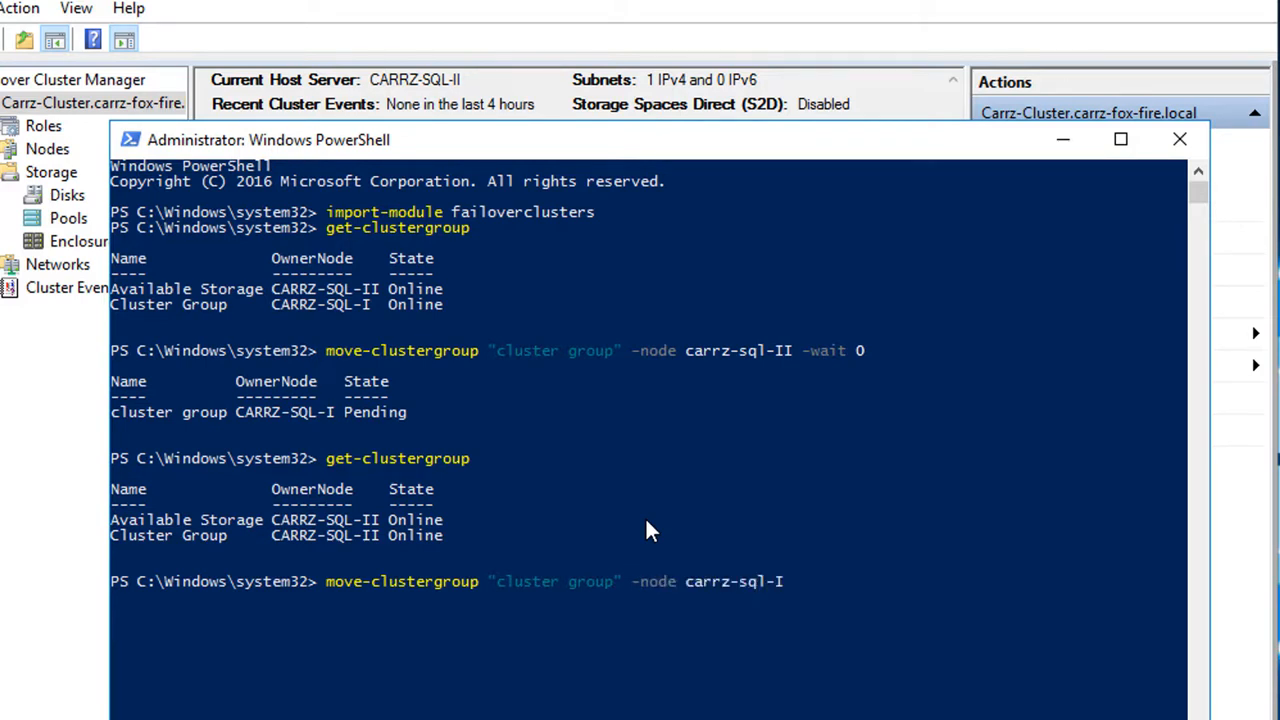
{"action": "type", "text": "-wait 0"}
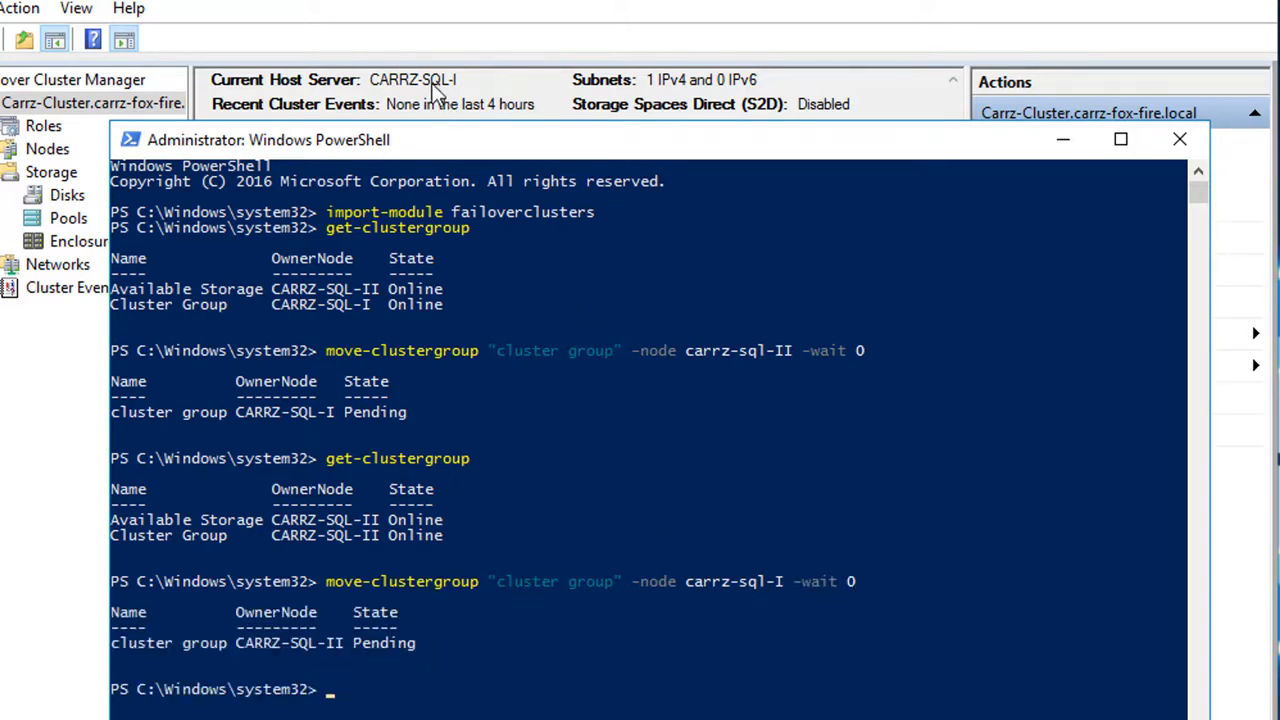
{"action": "mouse_move", "coordinate": [890, 512]}
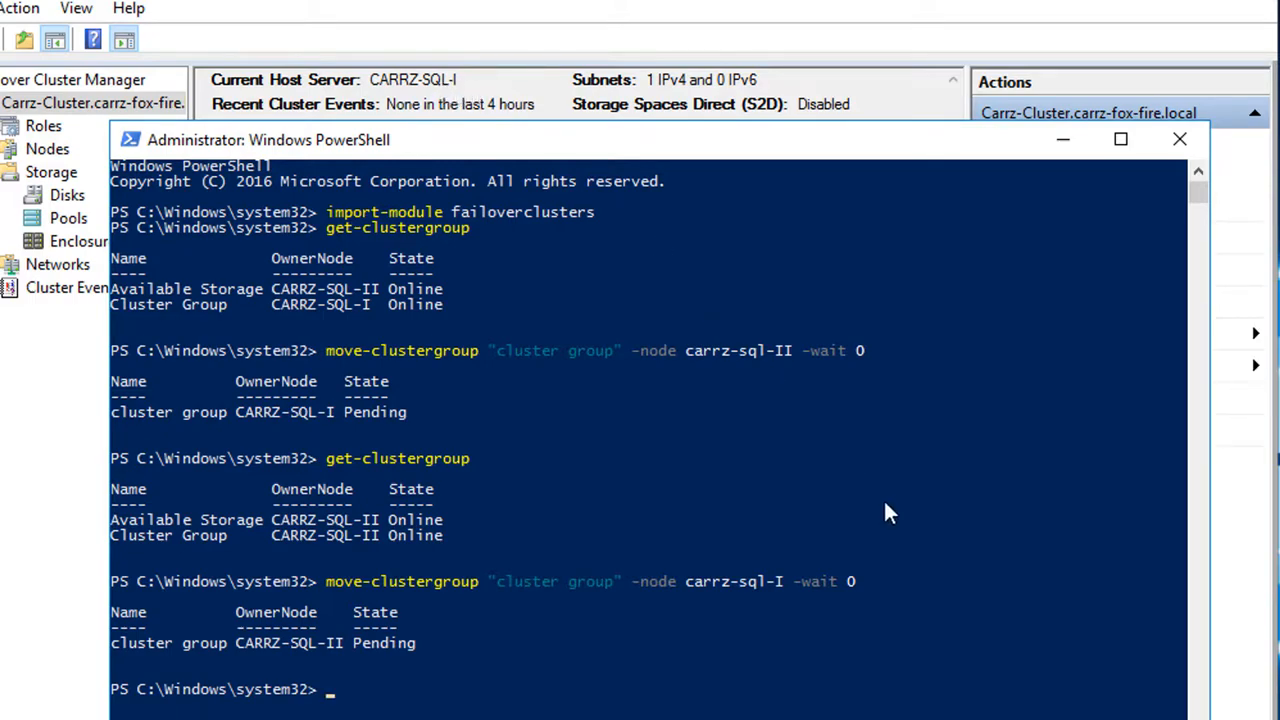